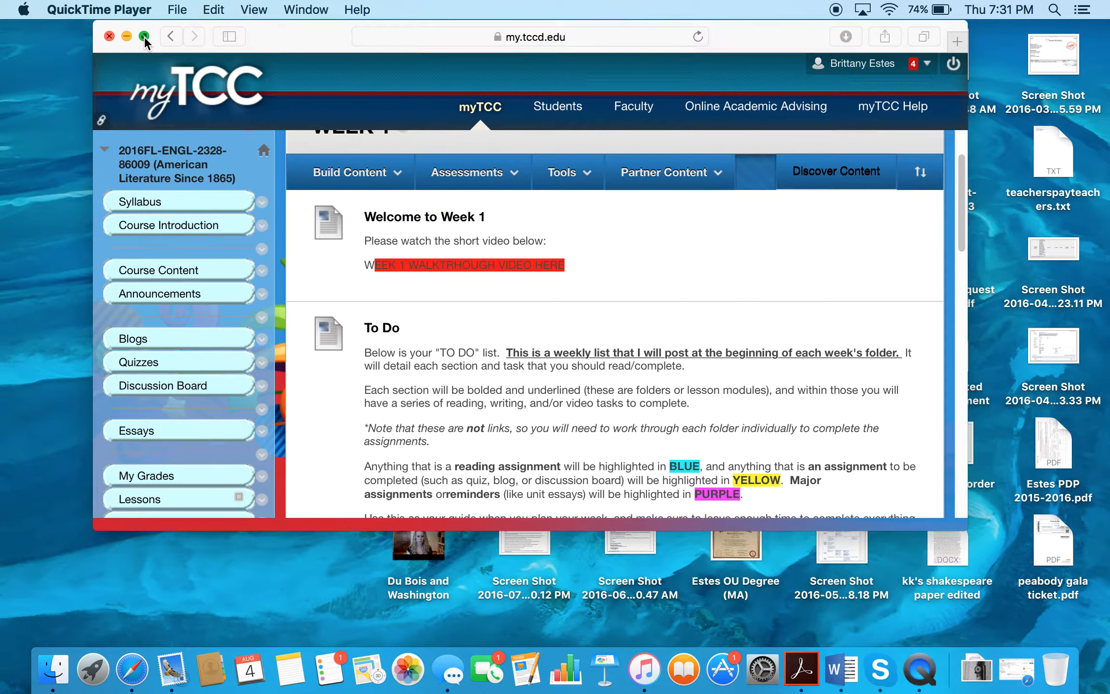
# Make the Week 1 course page full screen and scroll through its welcome item and To Do list
pyautogui.click(351, 173)
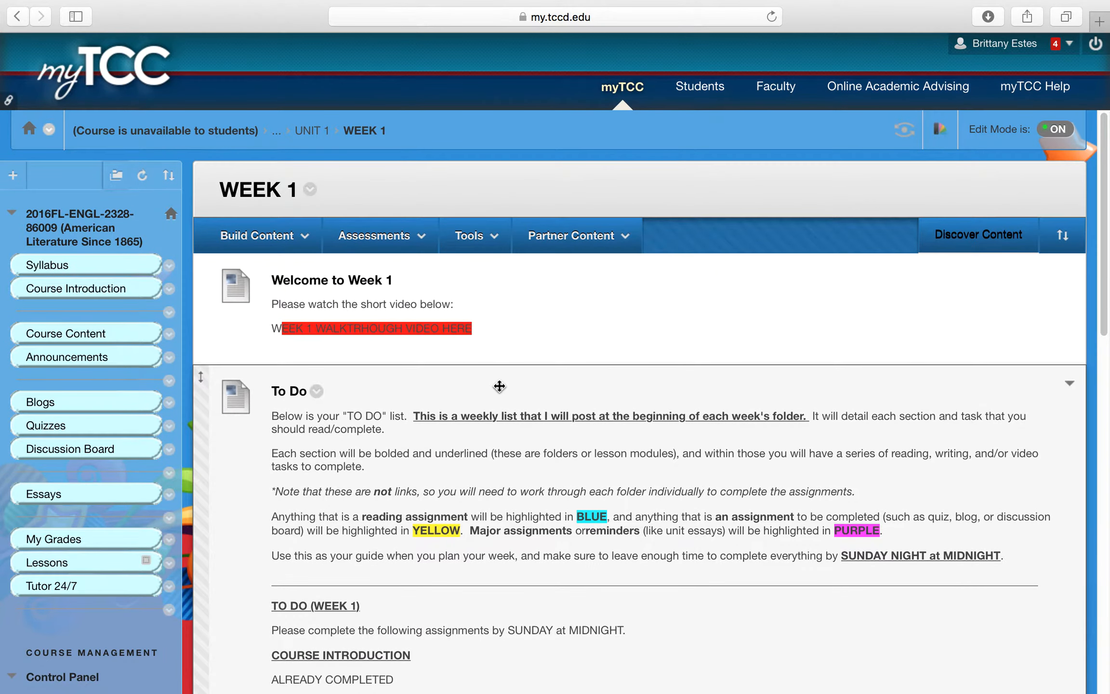
pyautogui.scroll(-3)
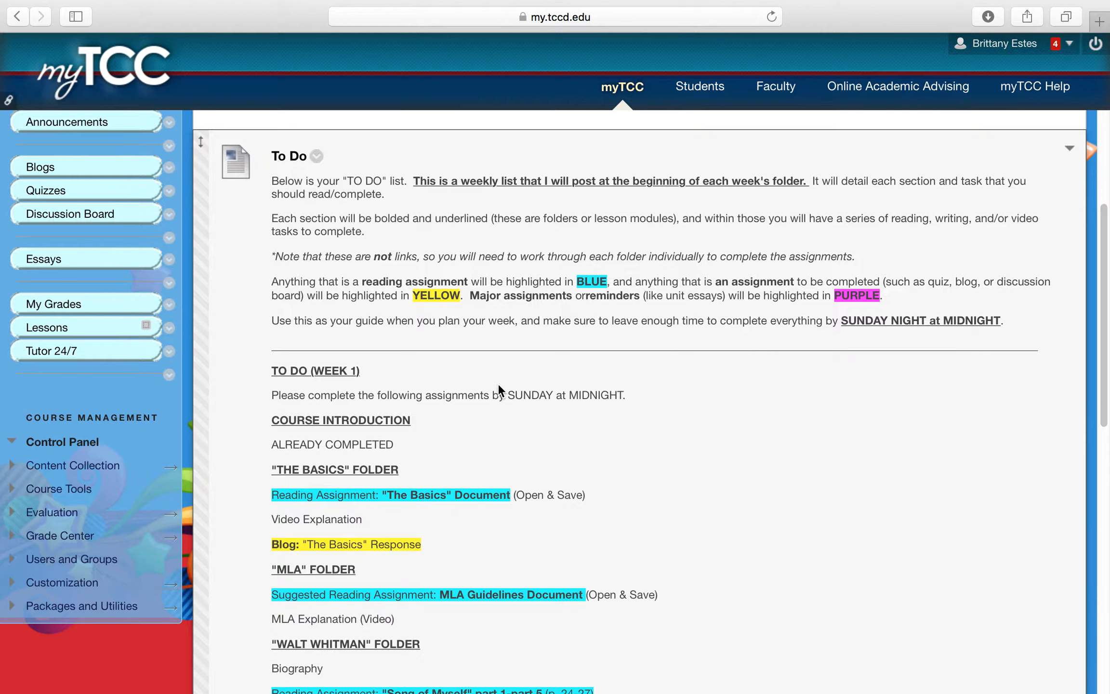
pyautogui.moveTo(514, 344)
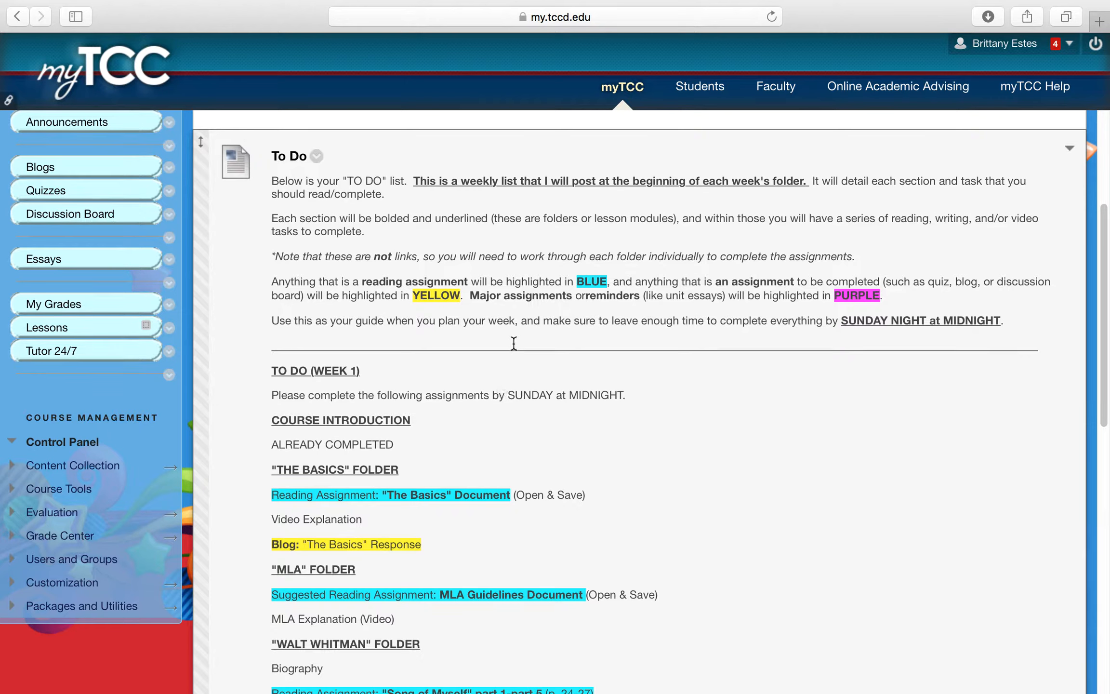
pyautogui.moveTo(523, 343)
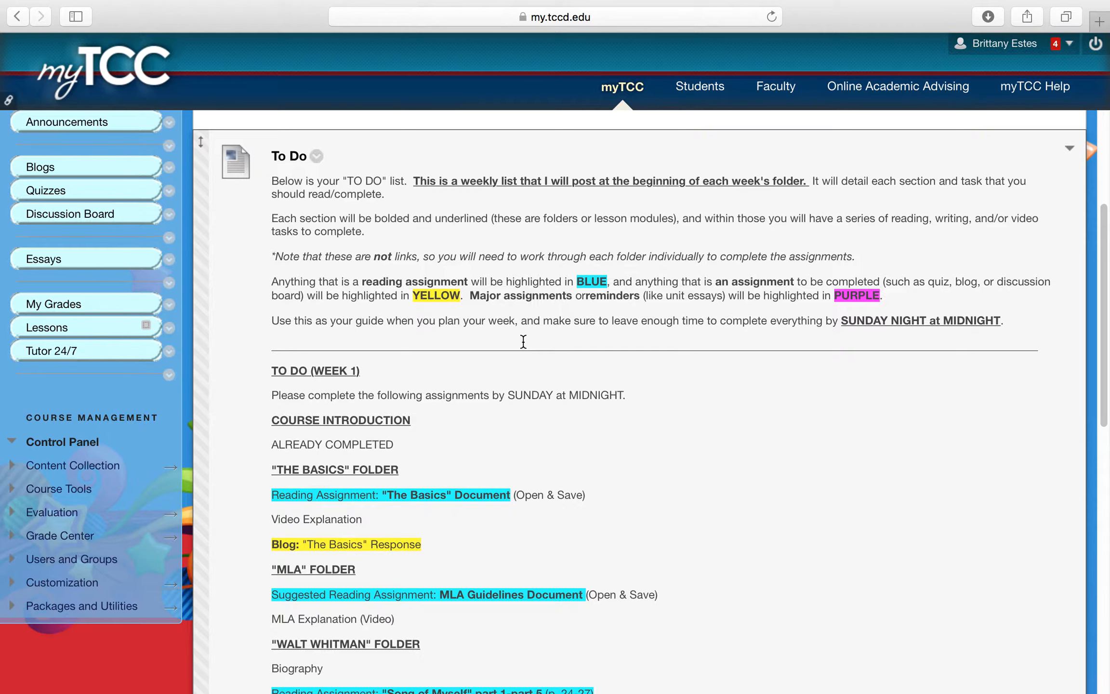
pyautogui.scroll(-3)
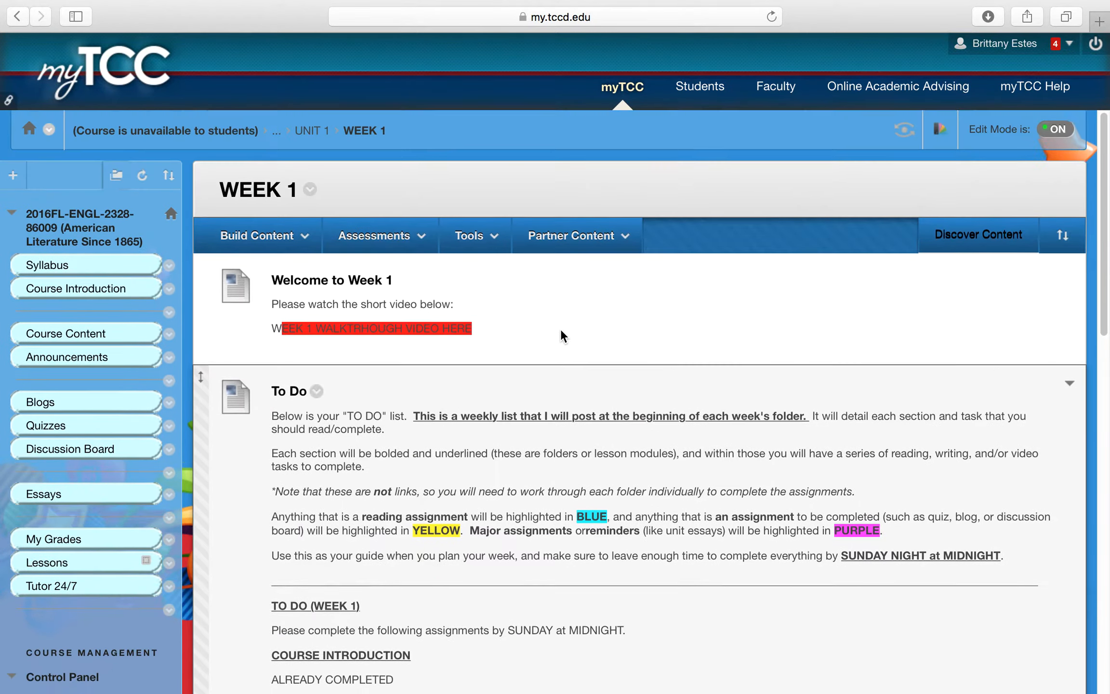
pyautogui.scroll(-3)
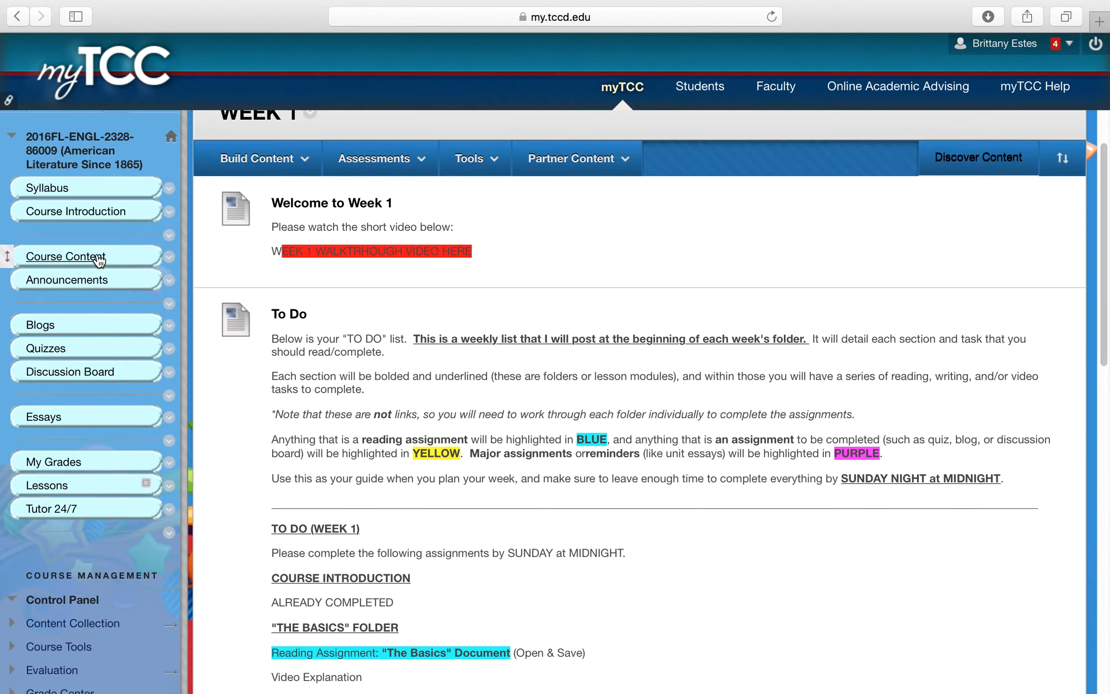
pyautogui.moveTo(75, 263)
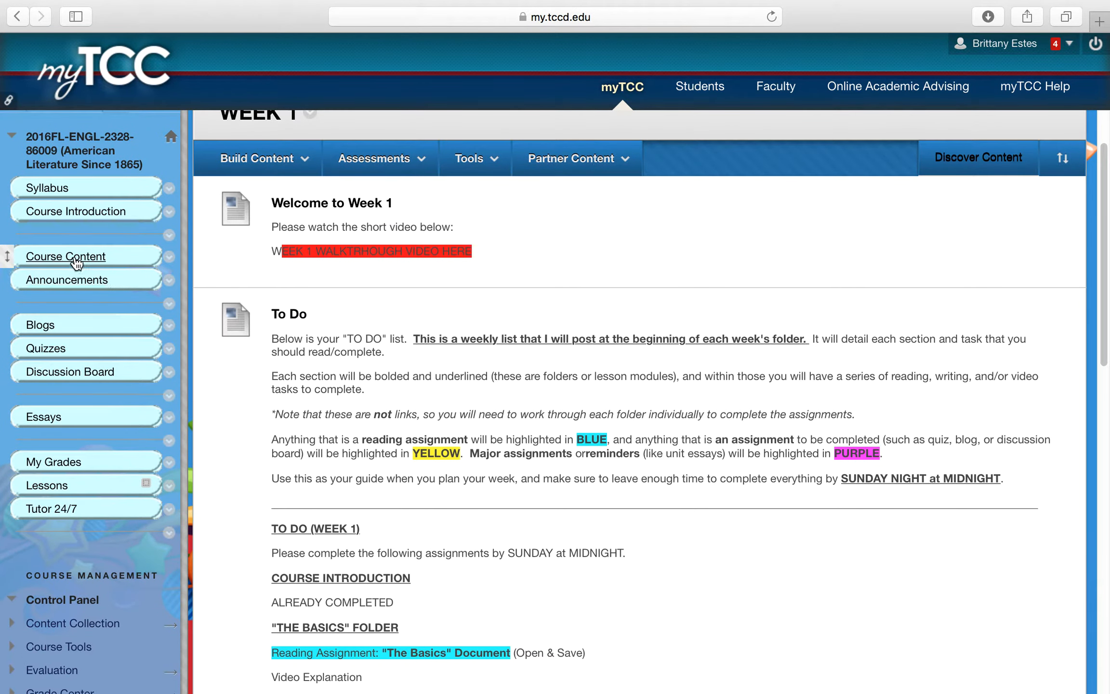
pyautogui.moveTo(114, 242)
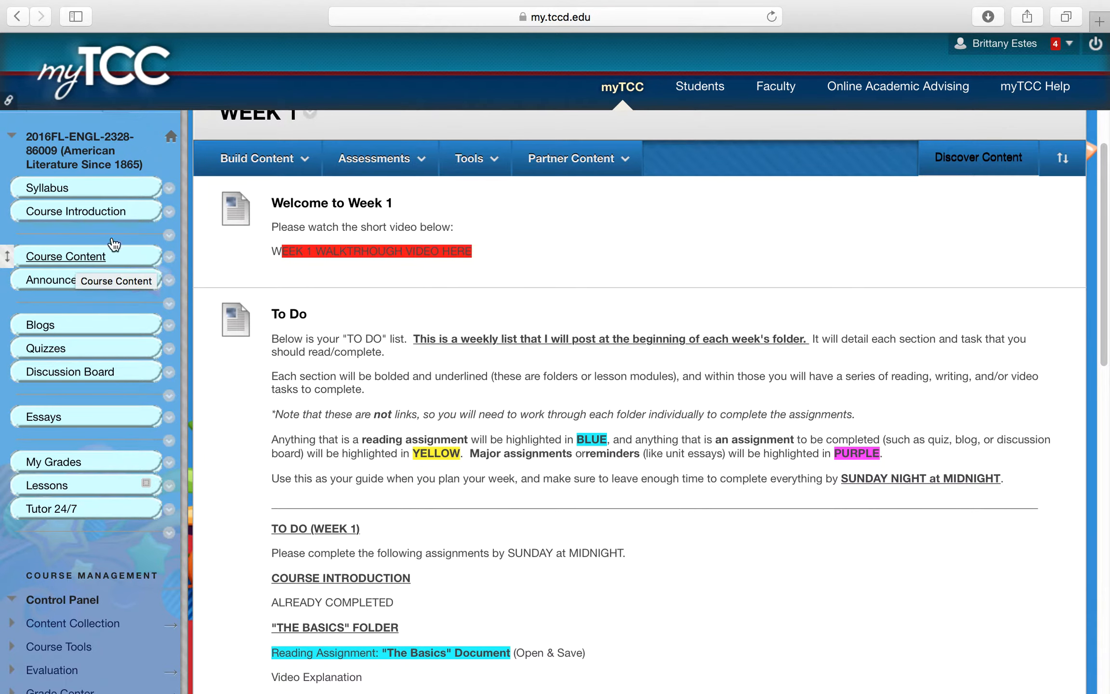
pyautogui.scroll(-3)
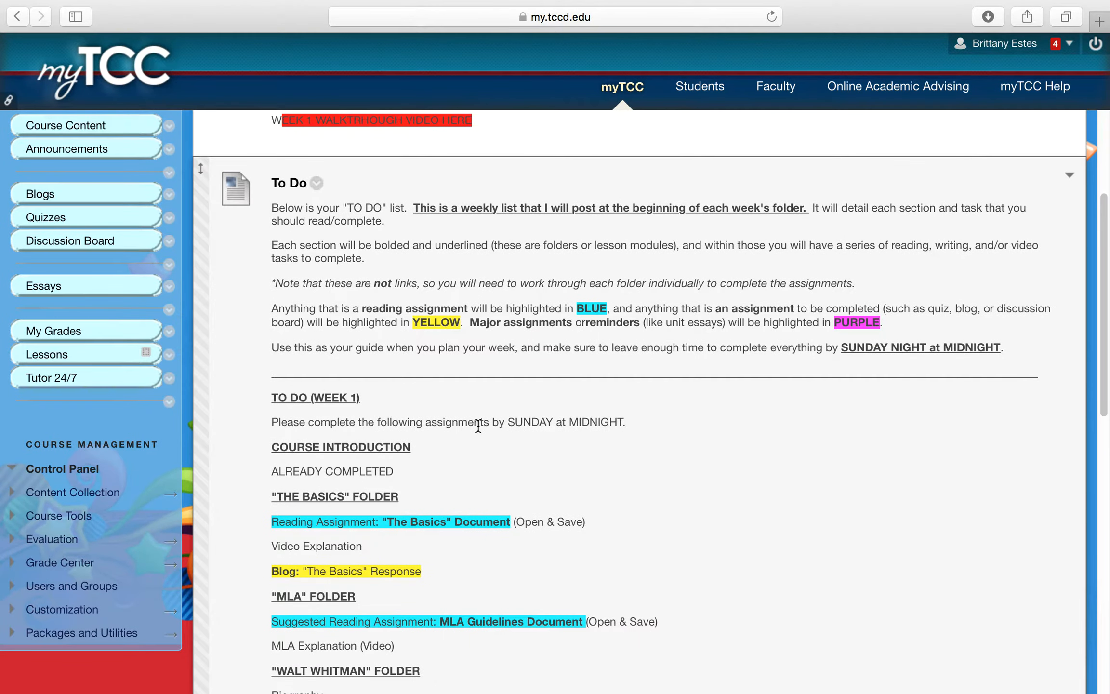
pyautogui.scroll(-3)
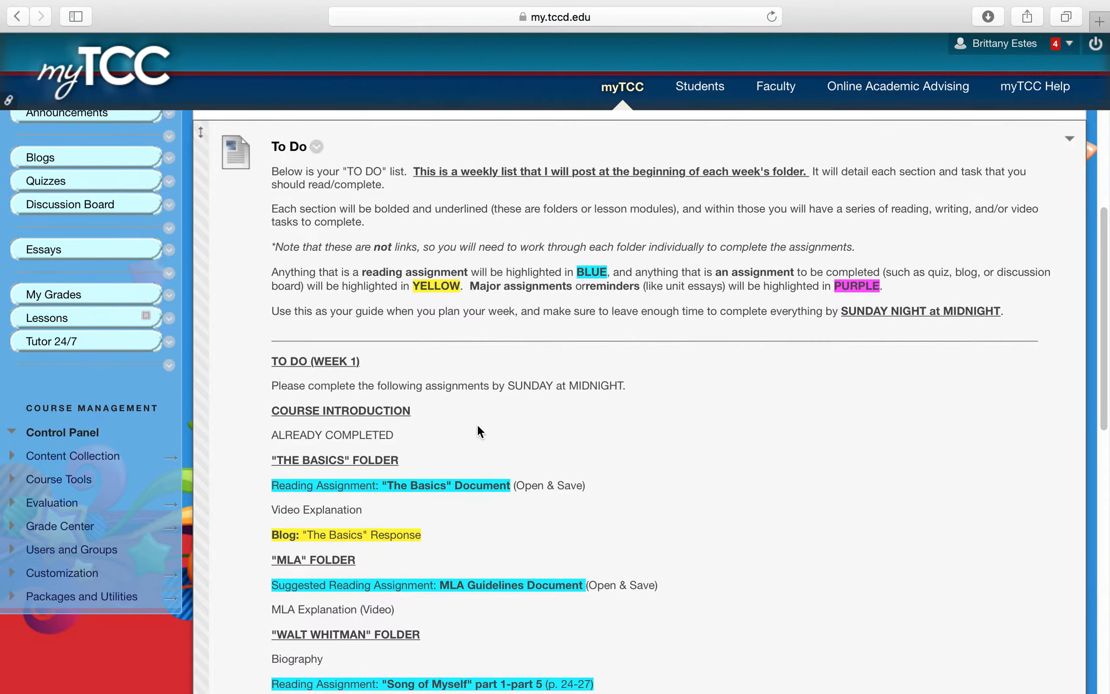
pyautogui.scroll(-3)
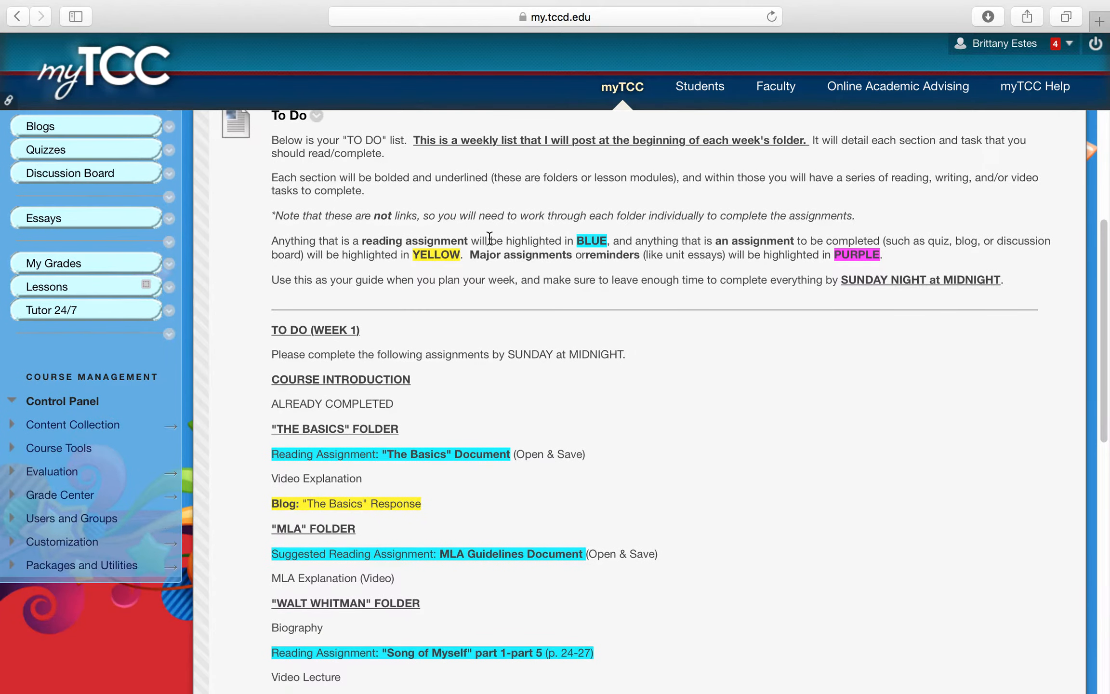
pyautogui.scroll(-3)
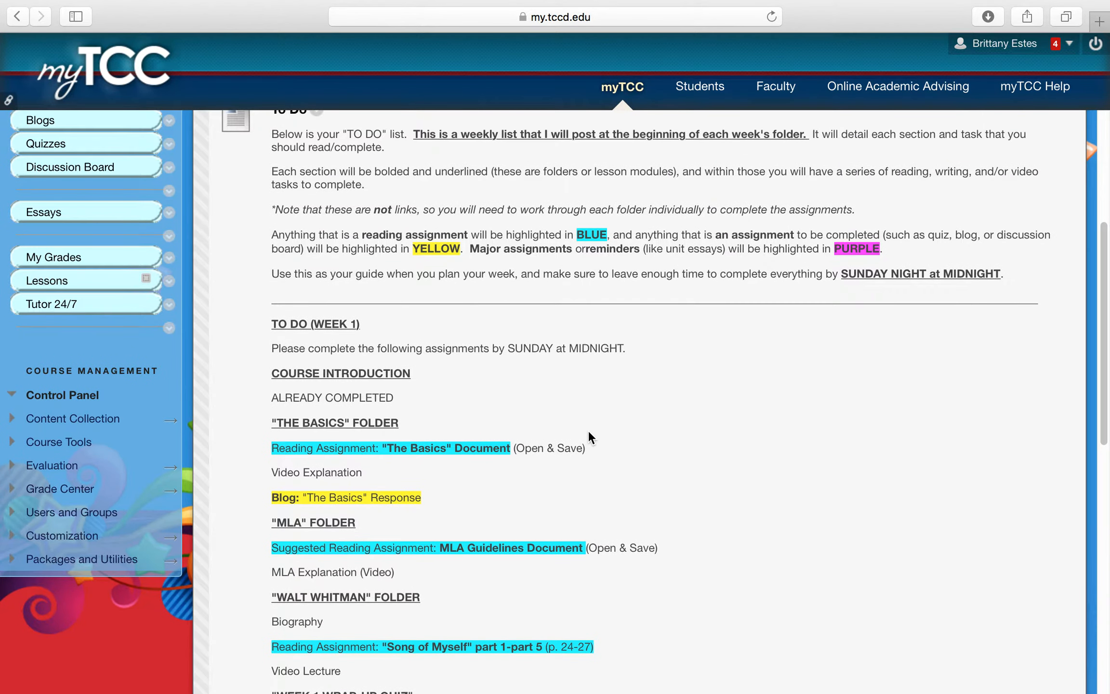
pyautogui.moveTo(592, 430)
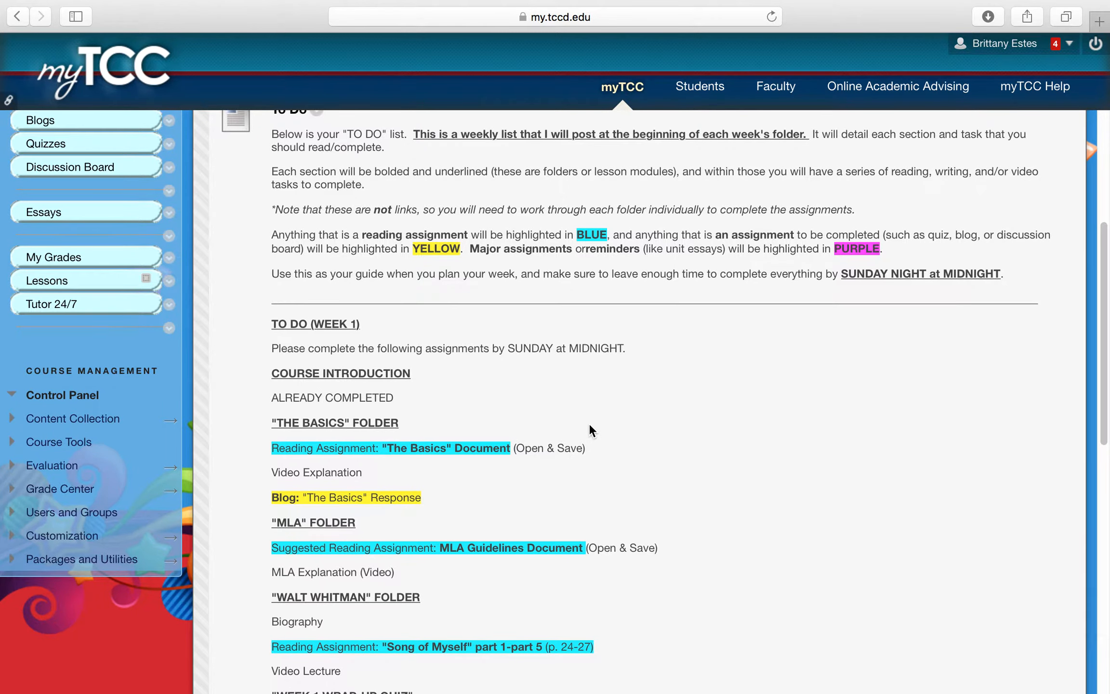
pyautogui.scroll(-3)
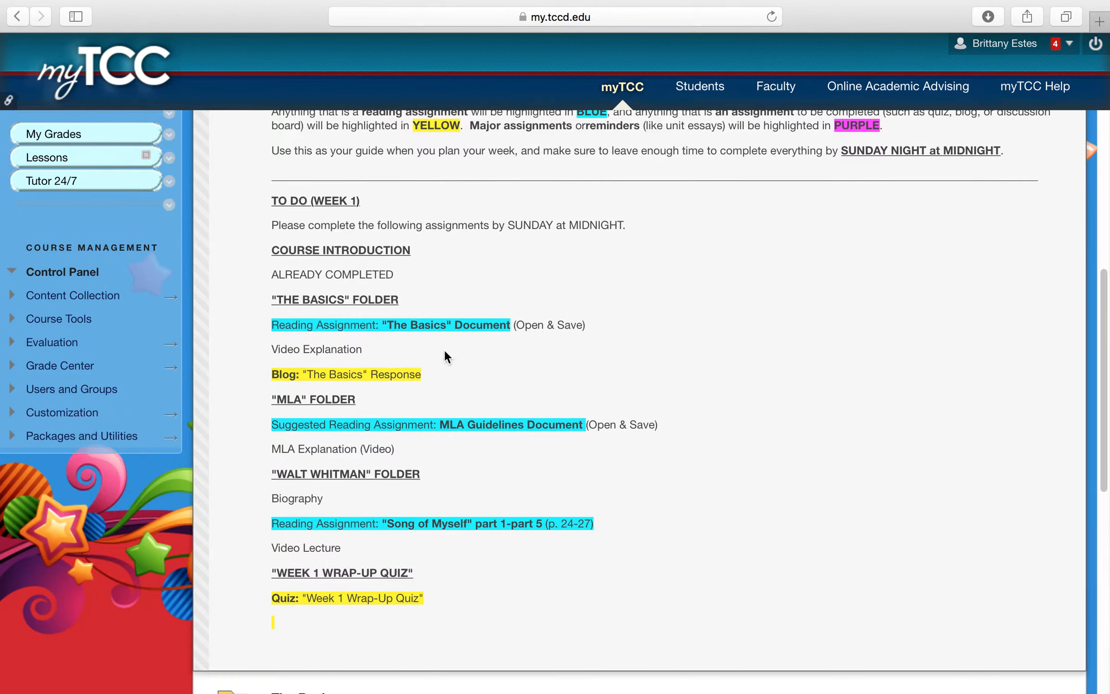
pyautogui.scroll(-3)
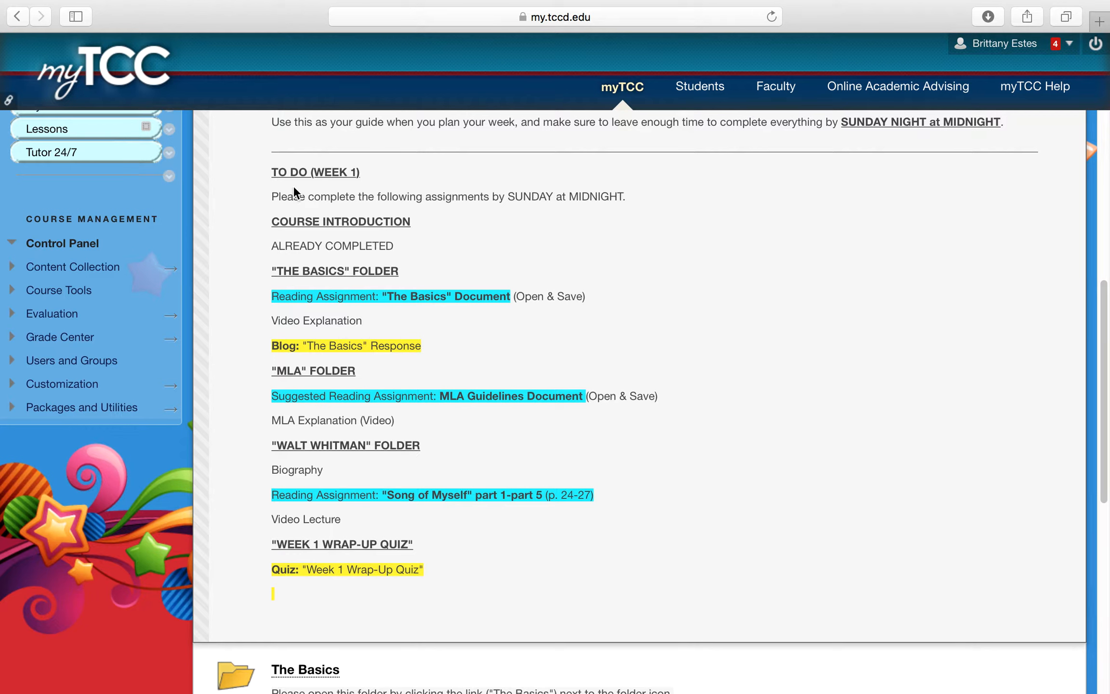
pyautogui.doubleClick(295, 222)
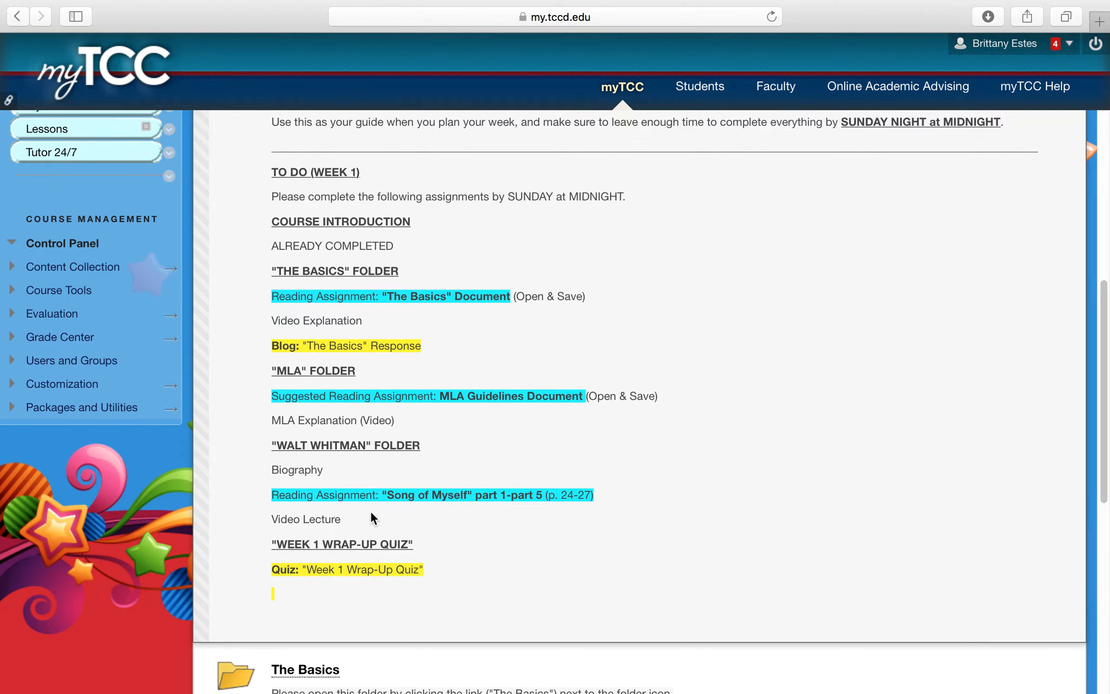
pyautogui.moveTo(334, 83)
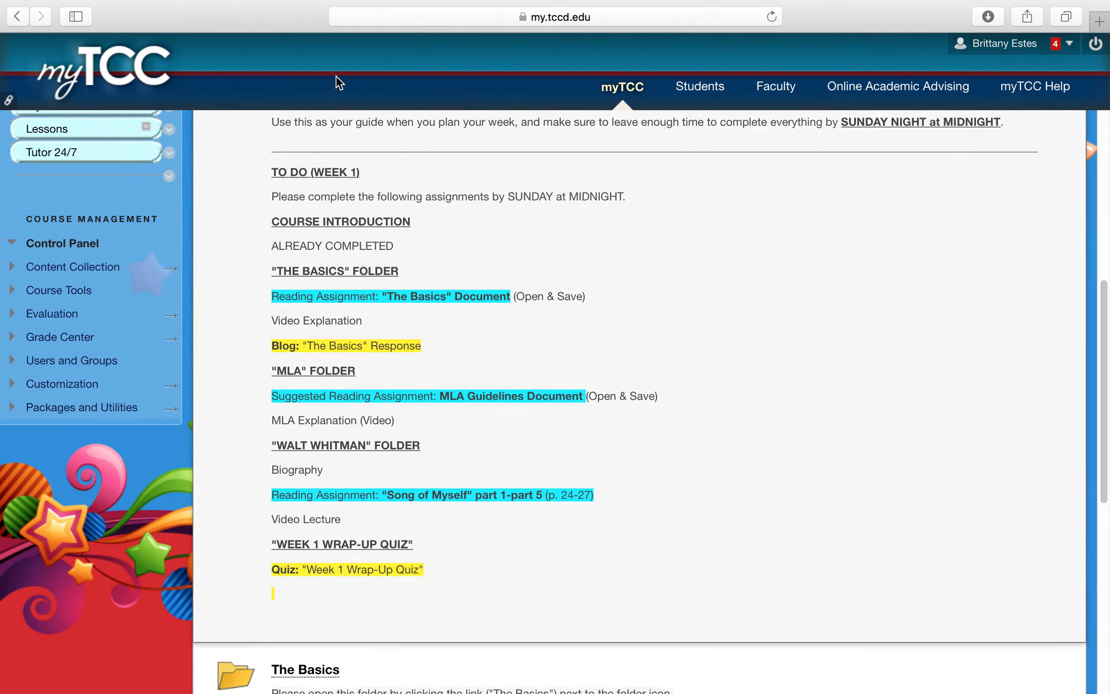
pyautogui.moveTo(507, 196); pyautogui.dragTo(625, 196)
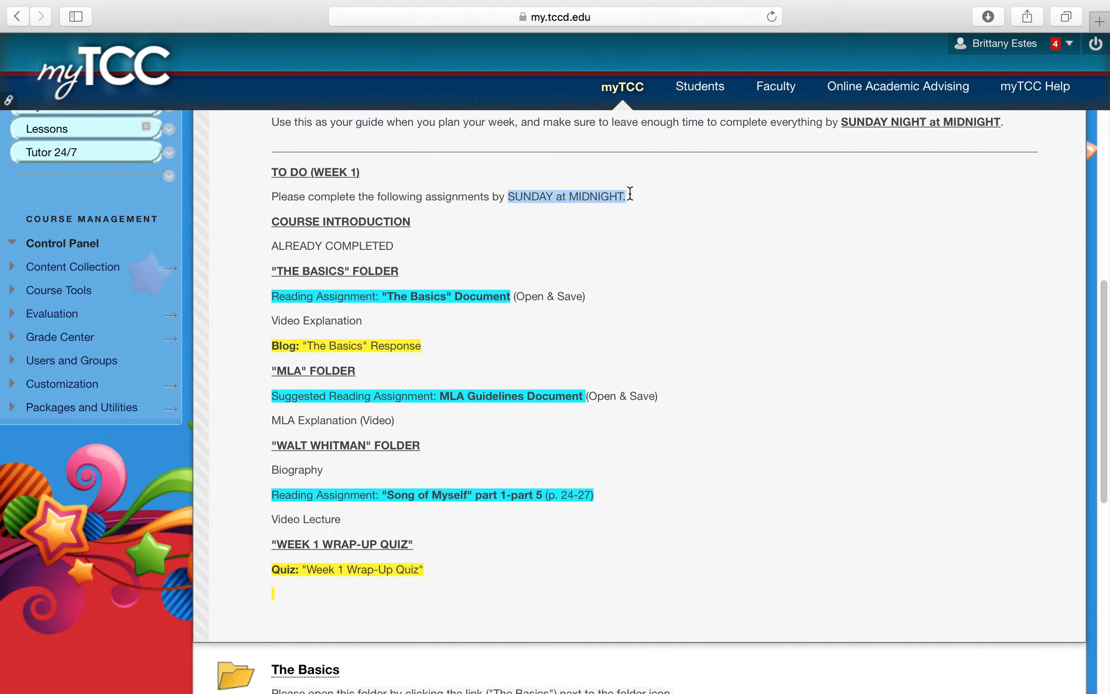
pyautogui.click(630, 227)
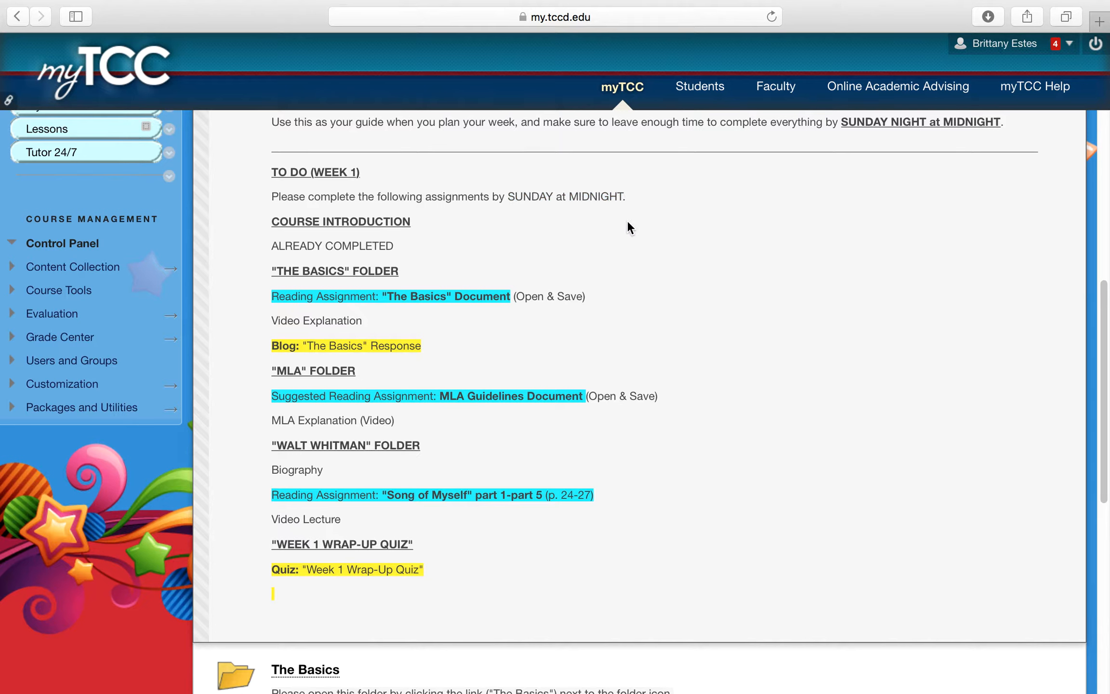
pyautogui.moveTo(559, 457)
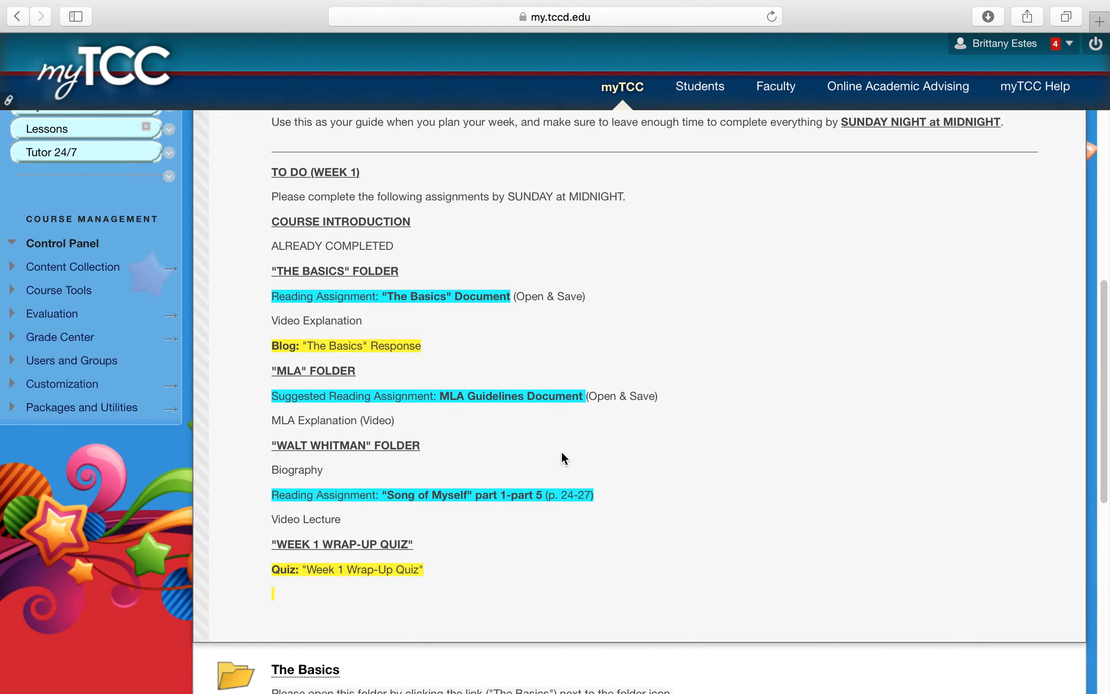
pyautogui.moveTo(539, 421)
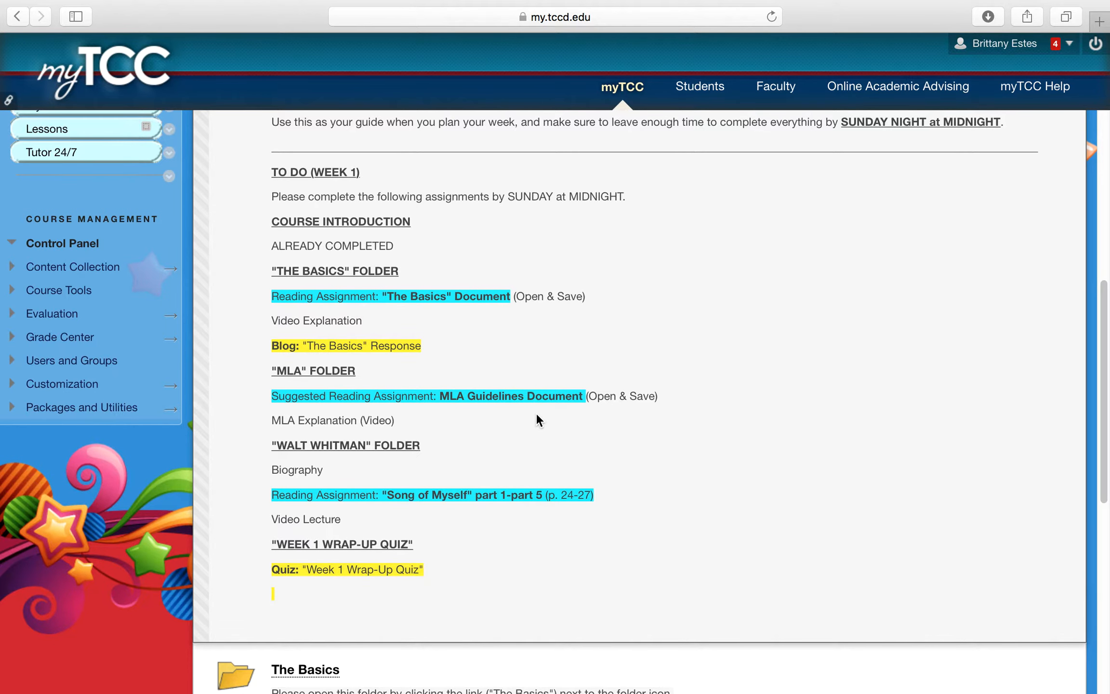
pyautogui.scroll(-3)
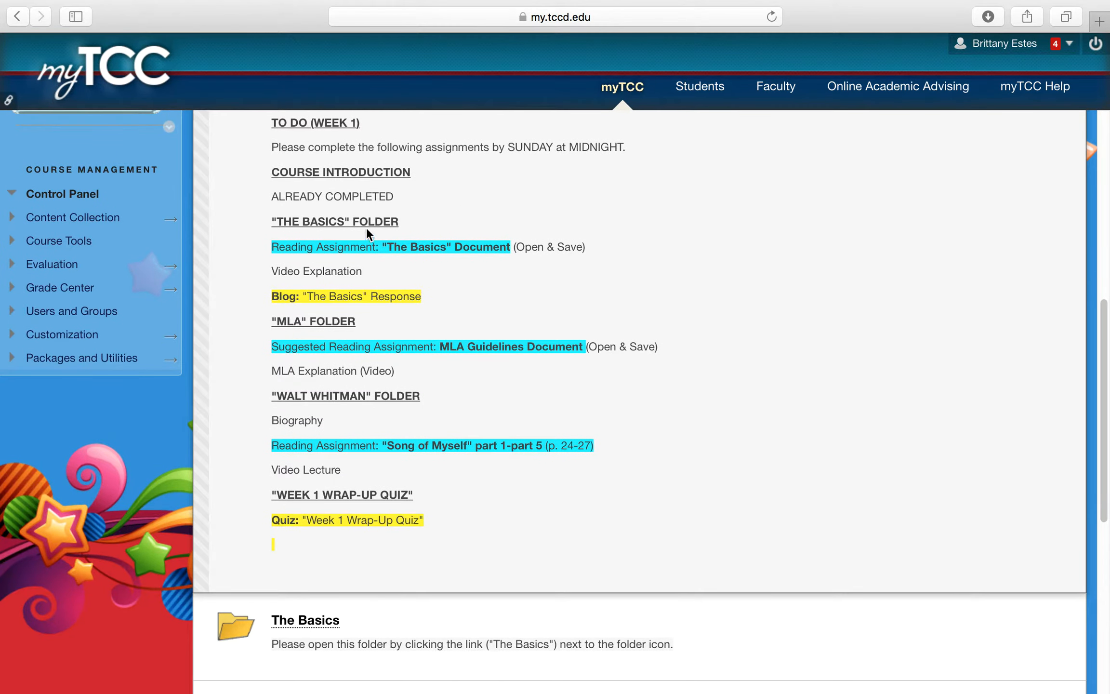
pyautogui.moveTo(374, 277)
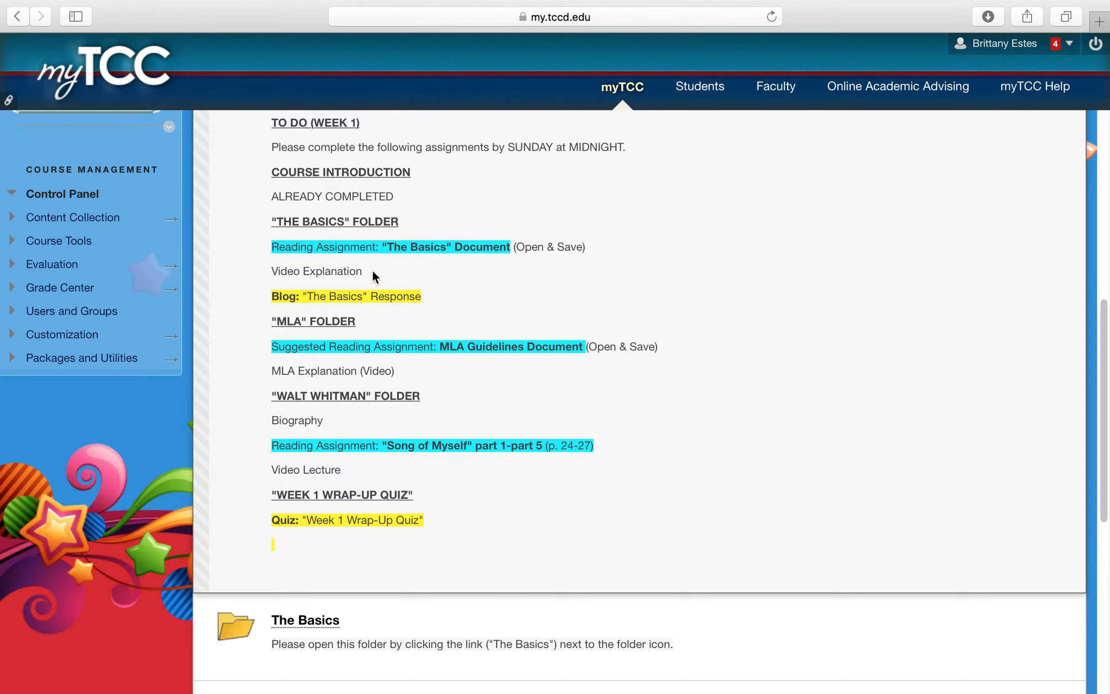
pyautogui.scroll(-3)
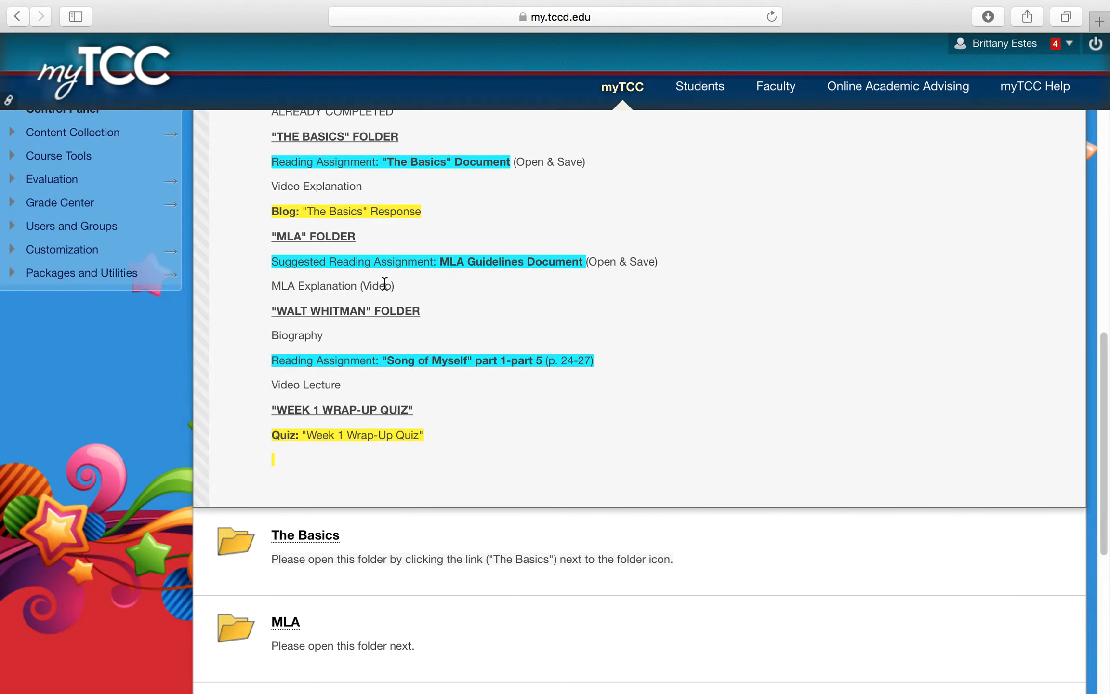
pyautogui.moveTo(312, 233)
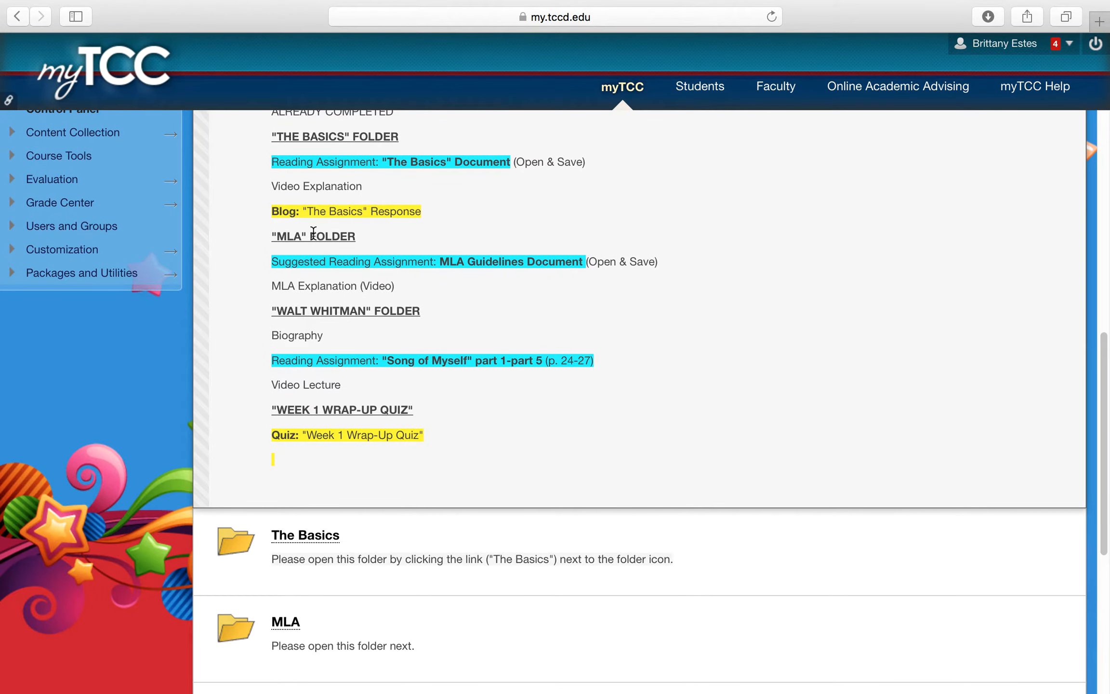
pyautogui.moveTo(327, 424)
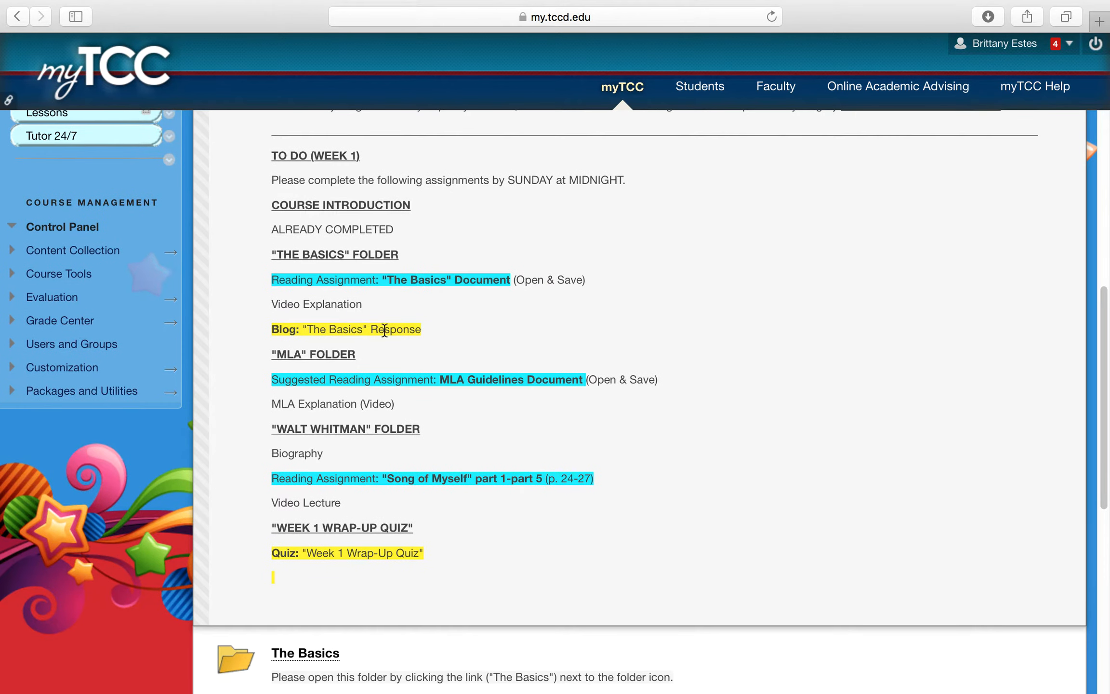
pyautogui.moveTo(335, 305)
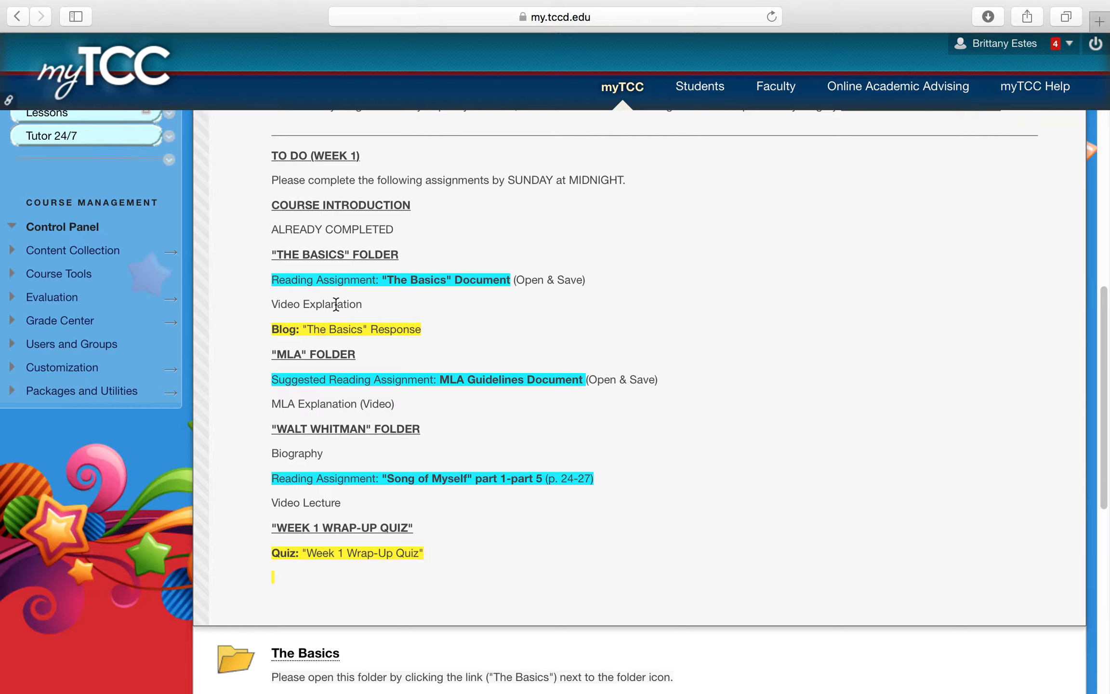
pyautogui.moveTo(317, 333)
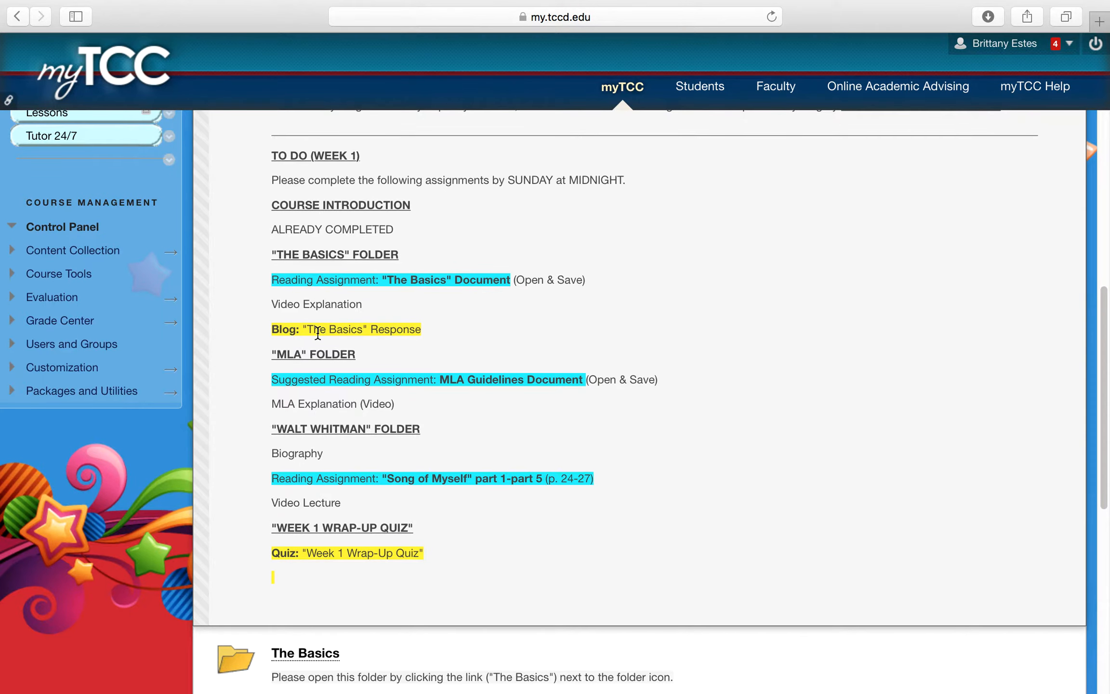
pyautogui.moveTo(334, 335)
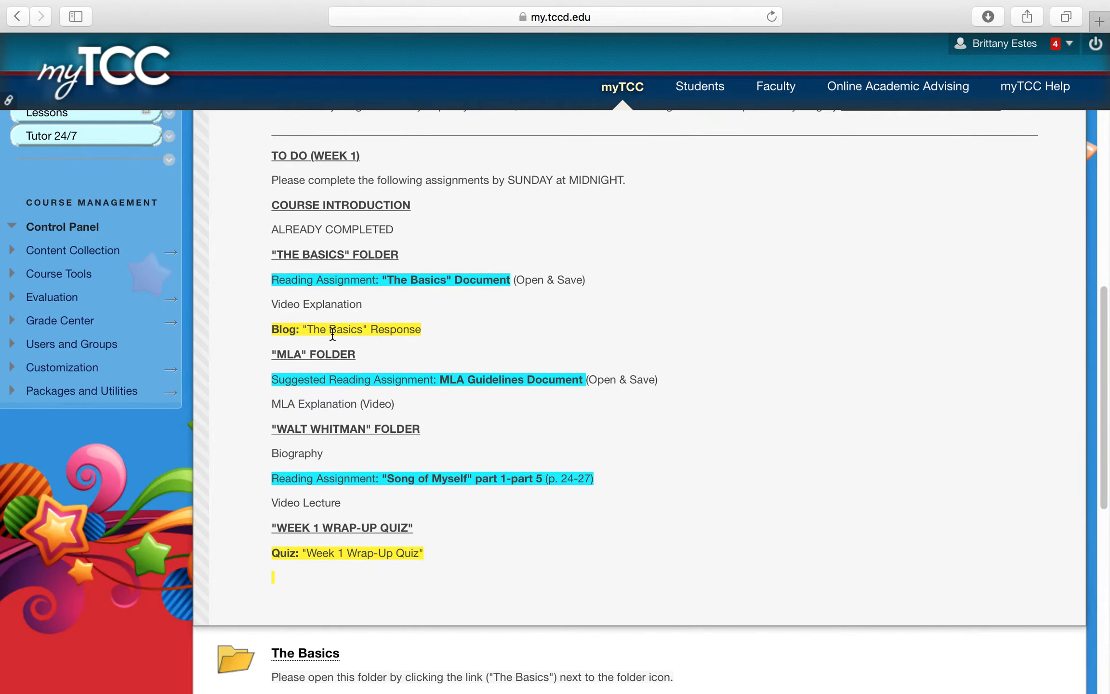
pyautogui.scroll(-3)
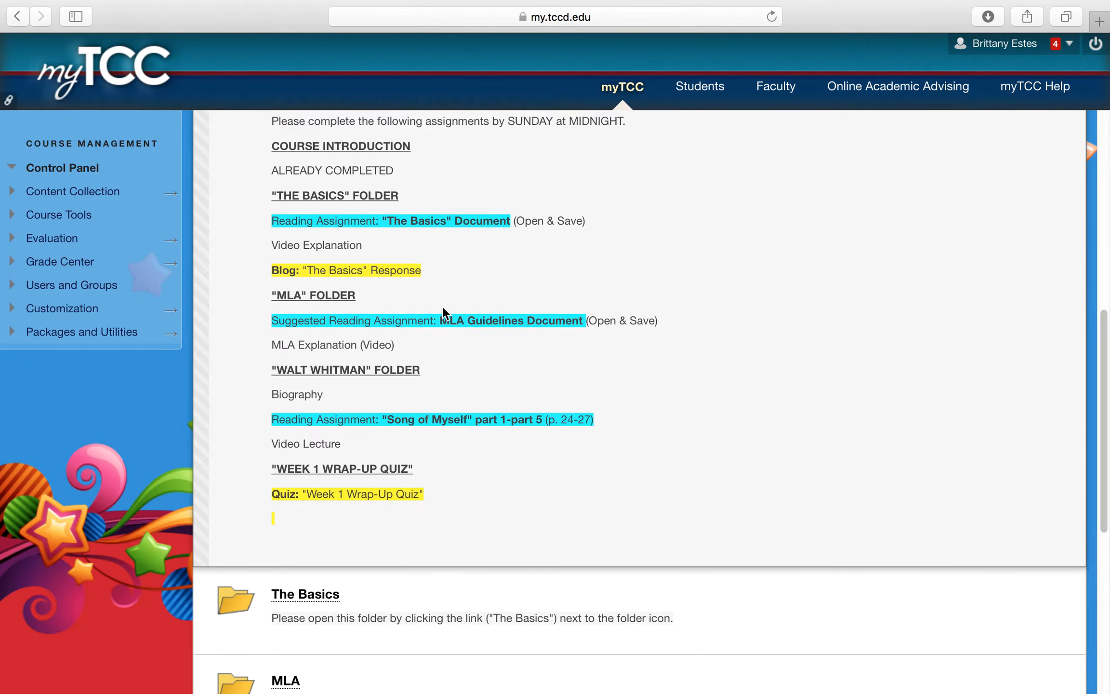
pyautogui.scroll(-3)
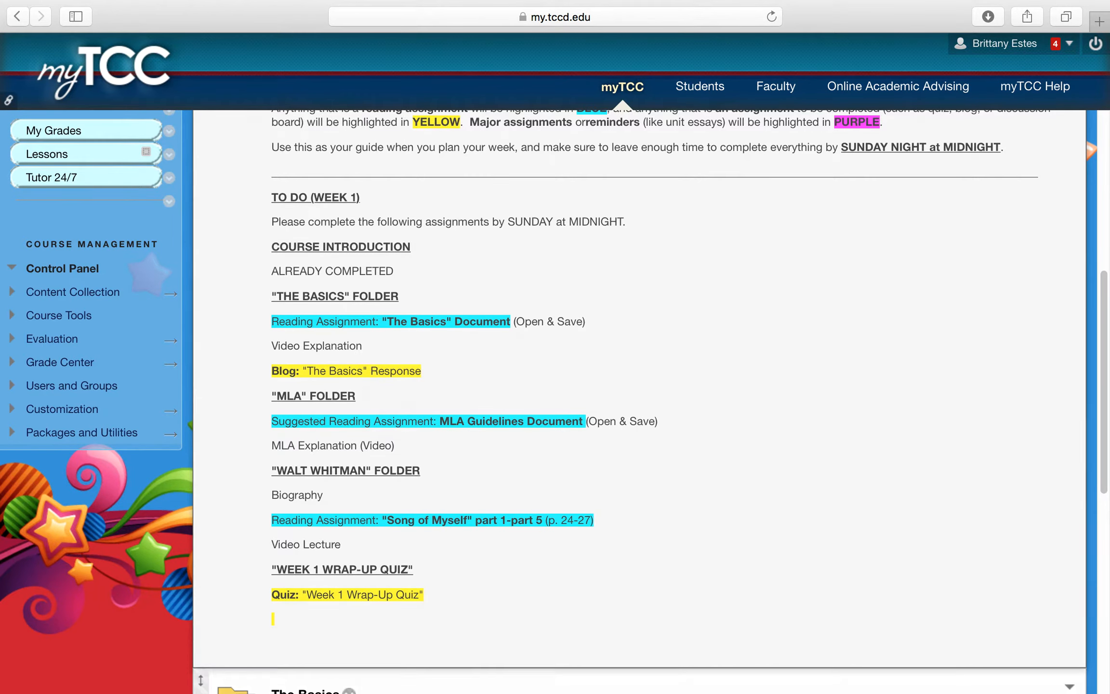
# Open The Basics folder and scroll past Basics.docx and the video to the Blog: The Basics item
pyautogui.scroll(-3)
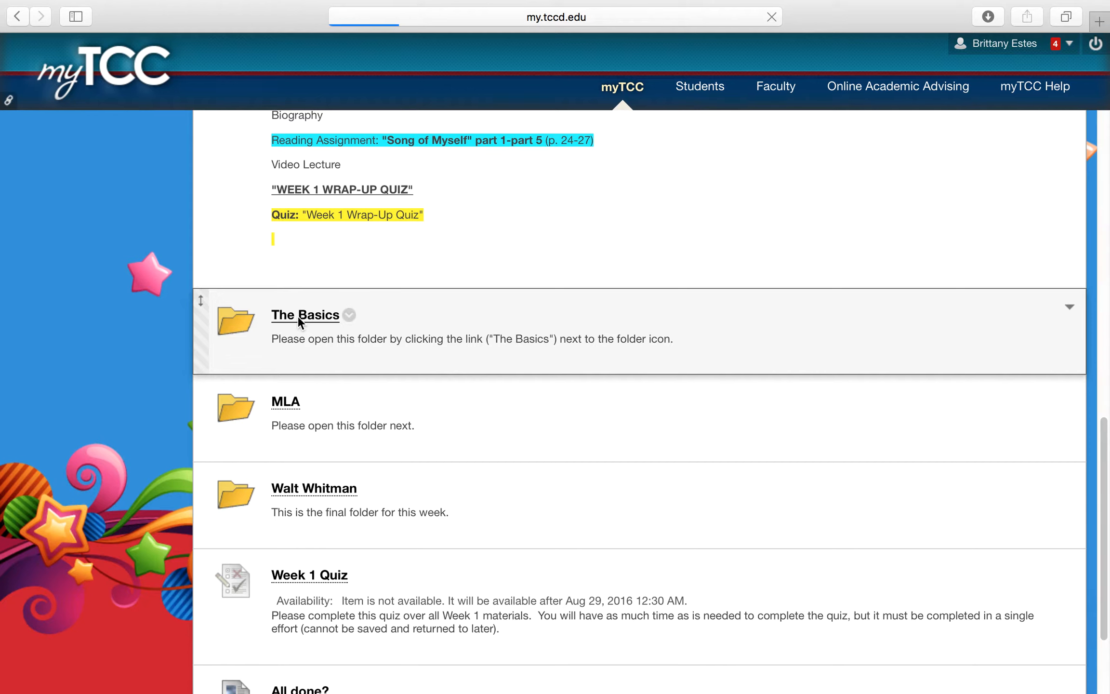
pyautogui.click(304, 315)
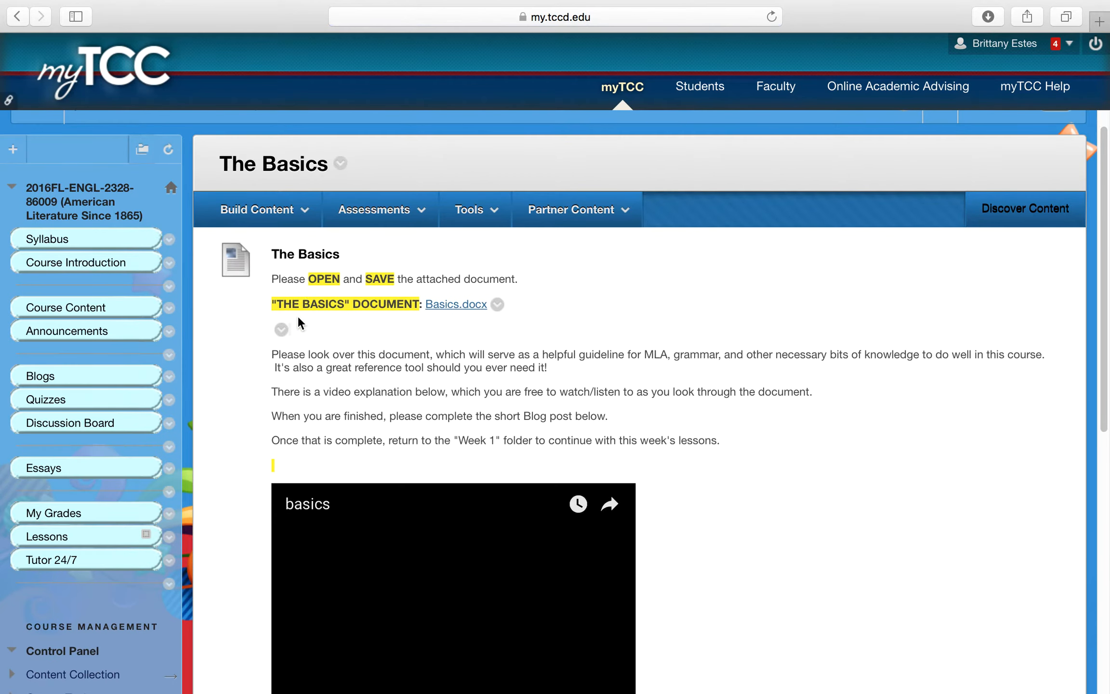
pyautogui.scroll(-3)
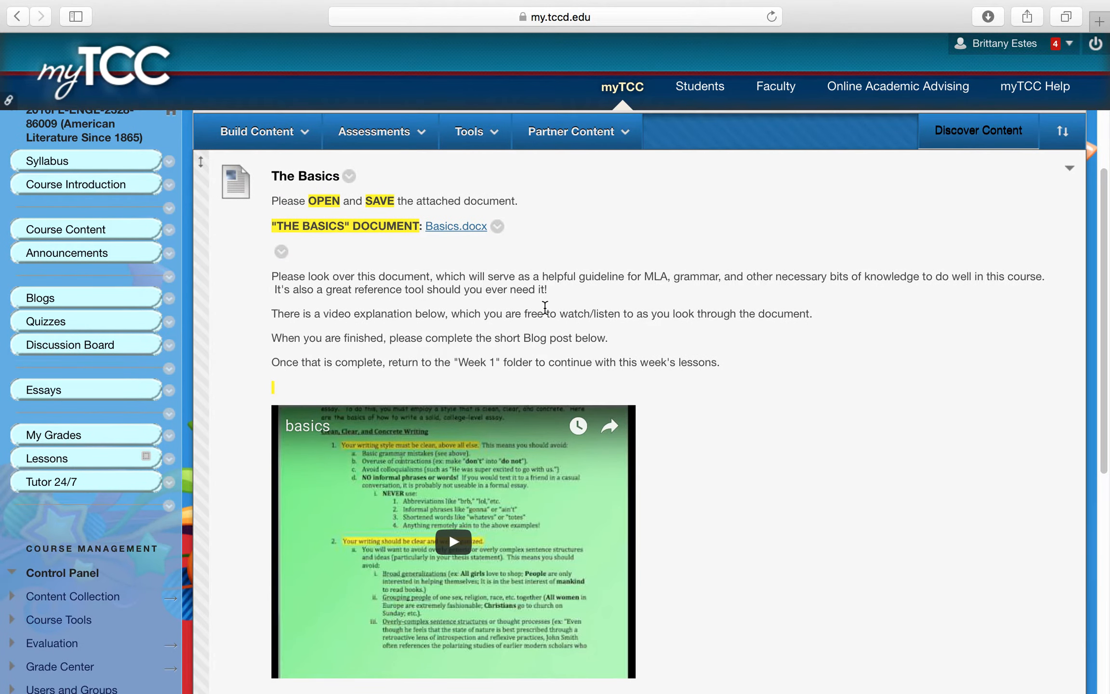
pyautogui.moveTo(334, 237)
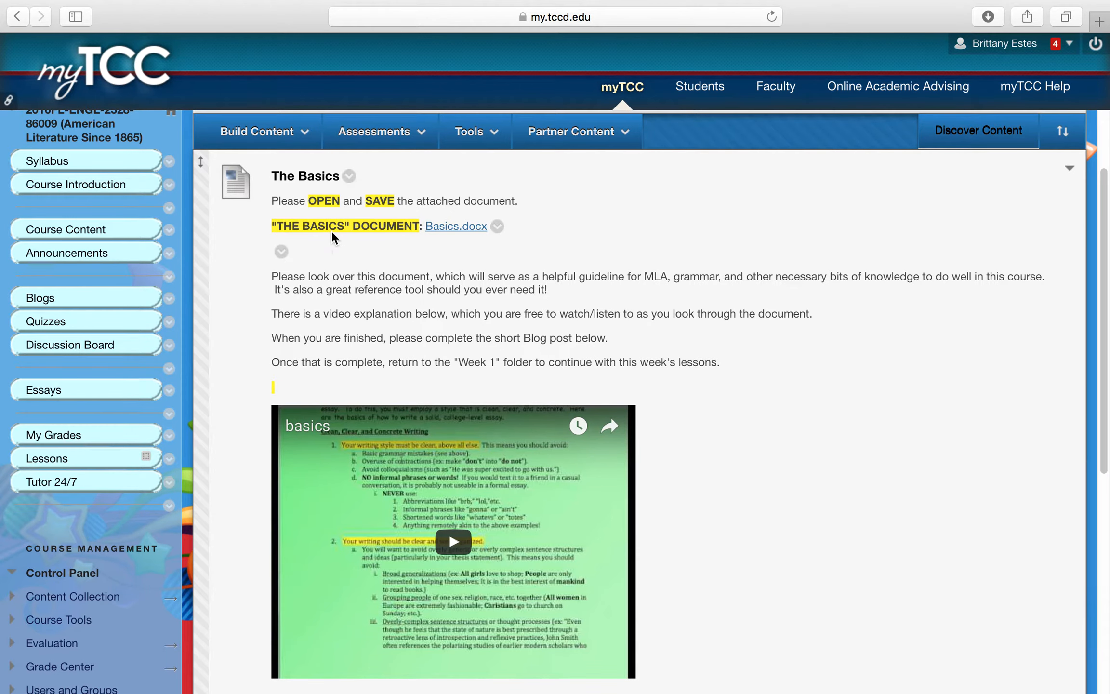
pyautogui.moveTo(433, 304)
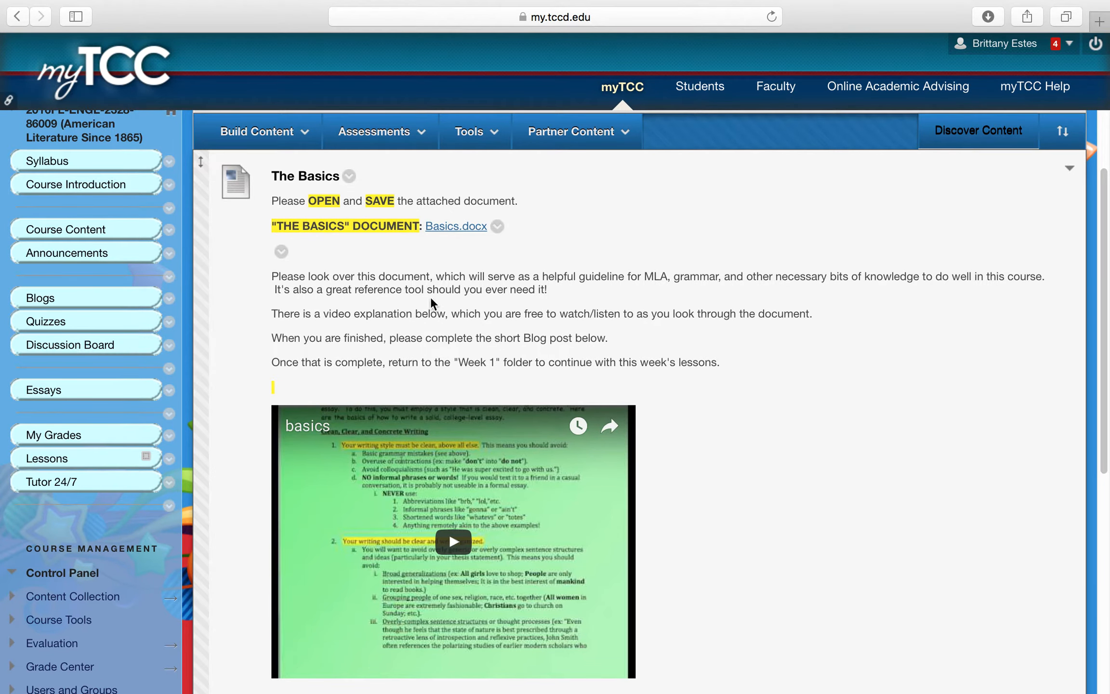
pyautogui.scroll(-3)
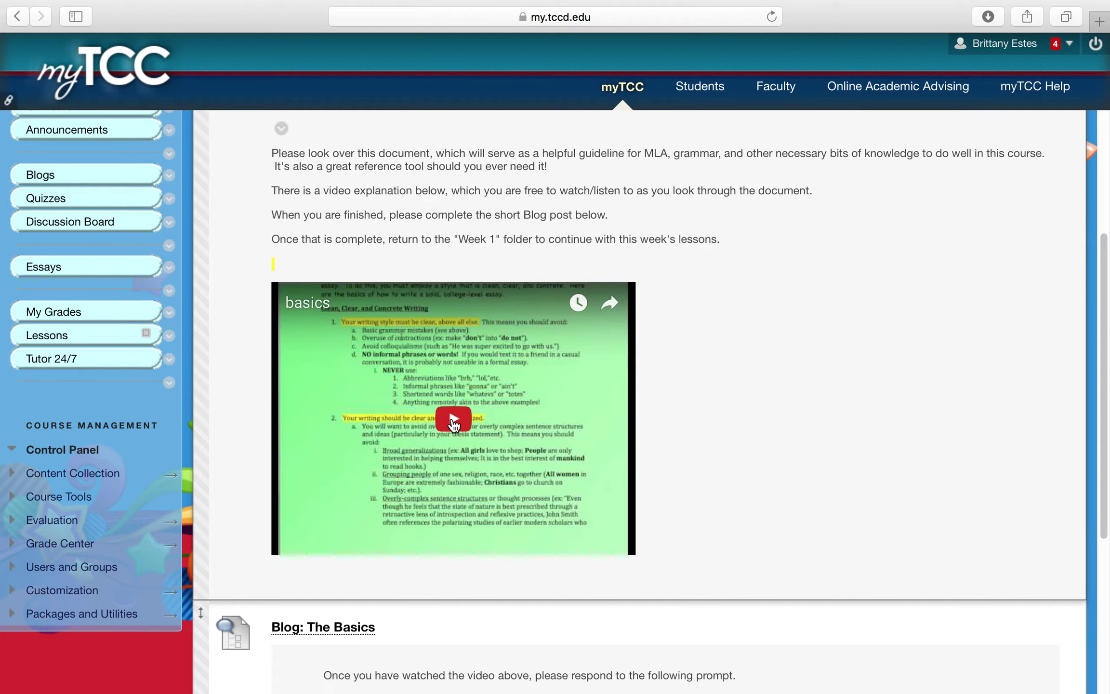
pyautogui.scroll(-3)
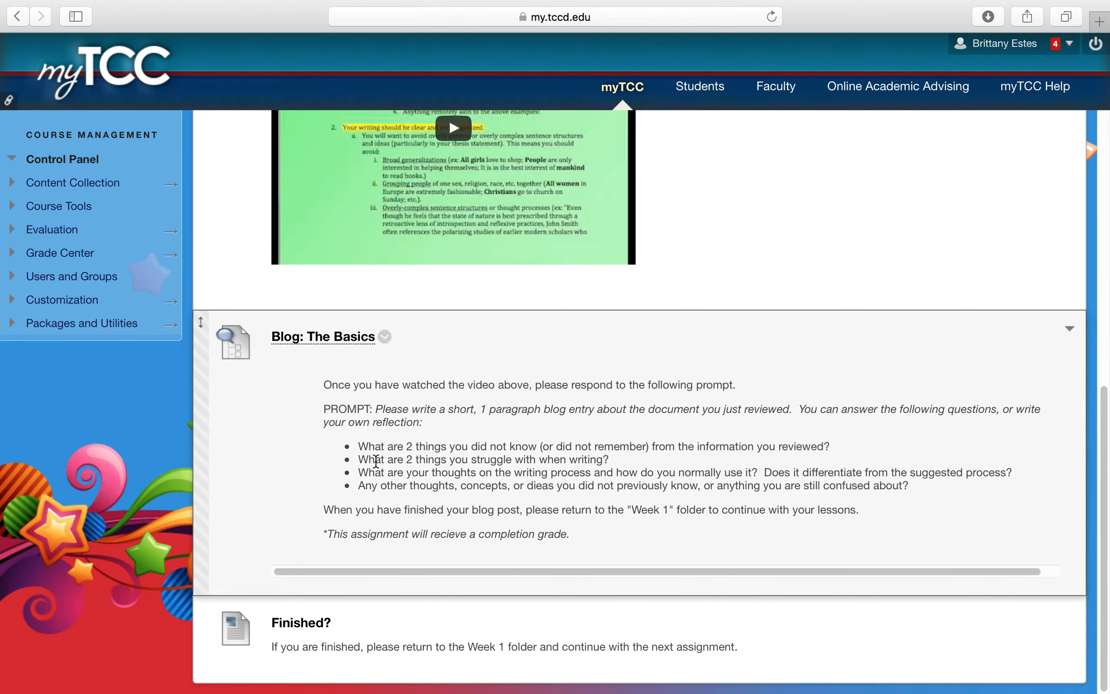
pyautogui.moveTo(312, 401)
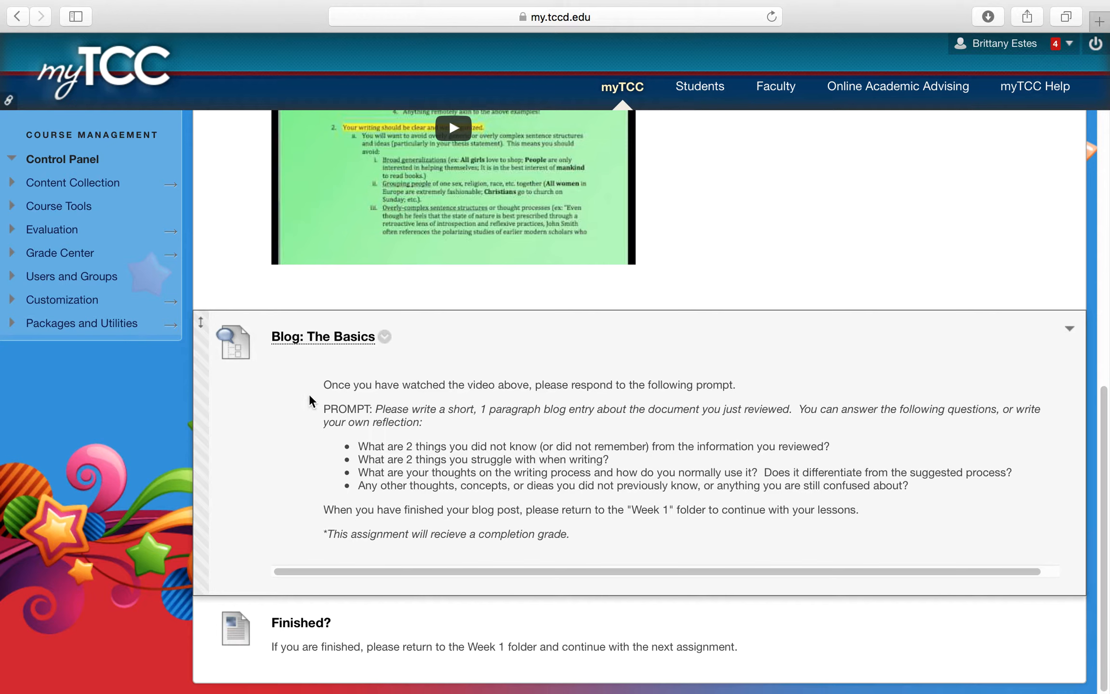
pyautogui.moveTo(324, 406)
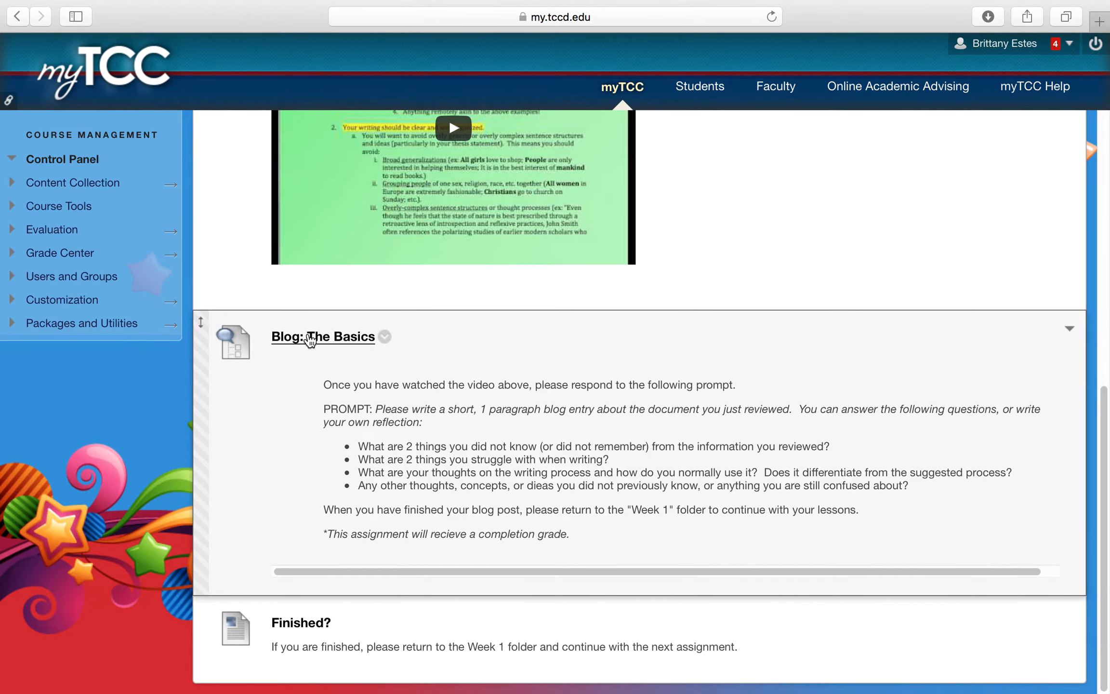
pyautogui.moveTo(215, 388)
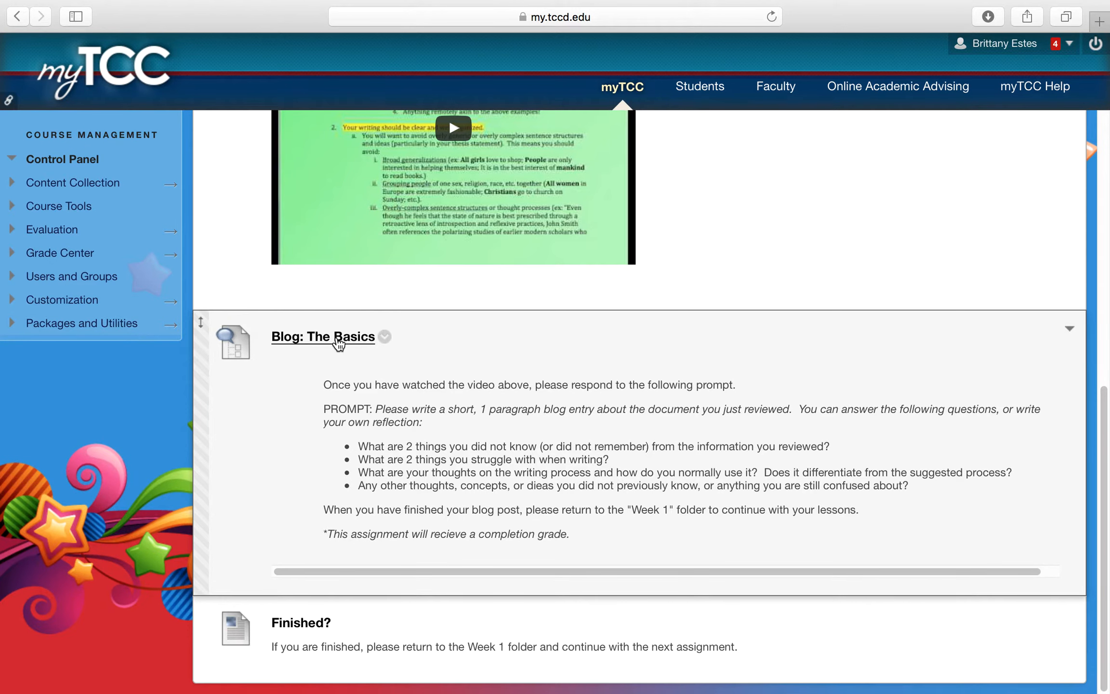
# Post a new entry titled 'Blog' with message 'log basics' to the Blog: The Basics assignment
pyautogui.click(337, 343)
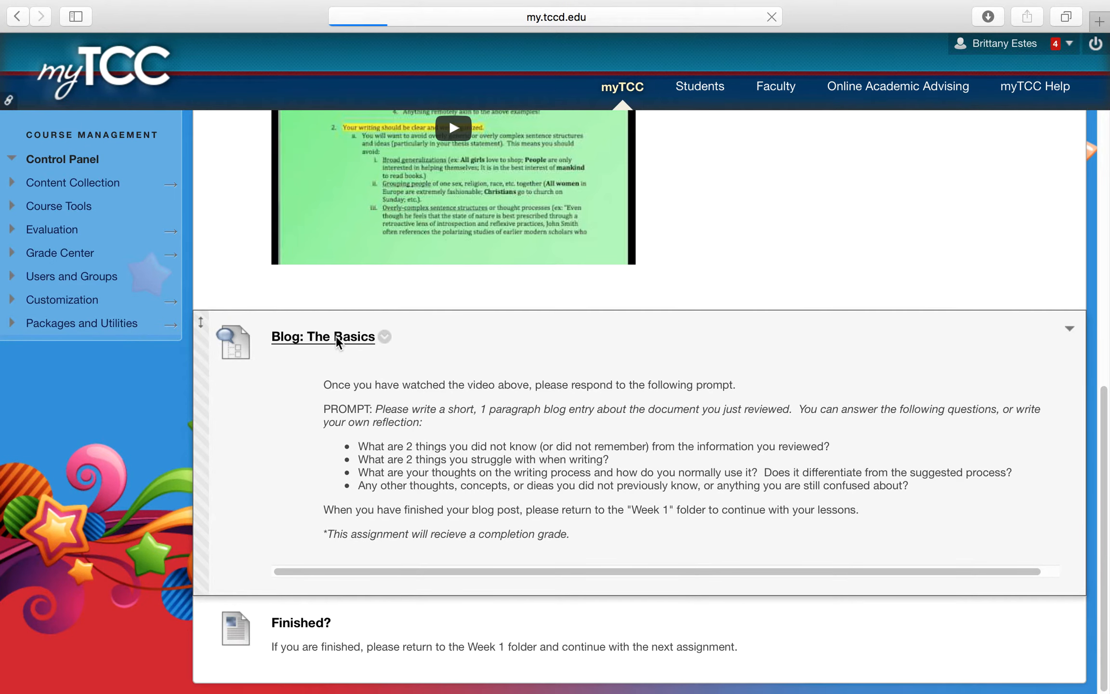
pyautogui.click(336, 343)
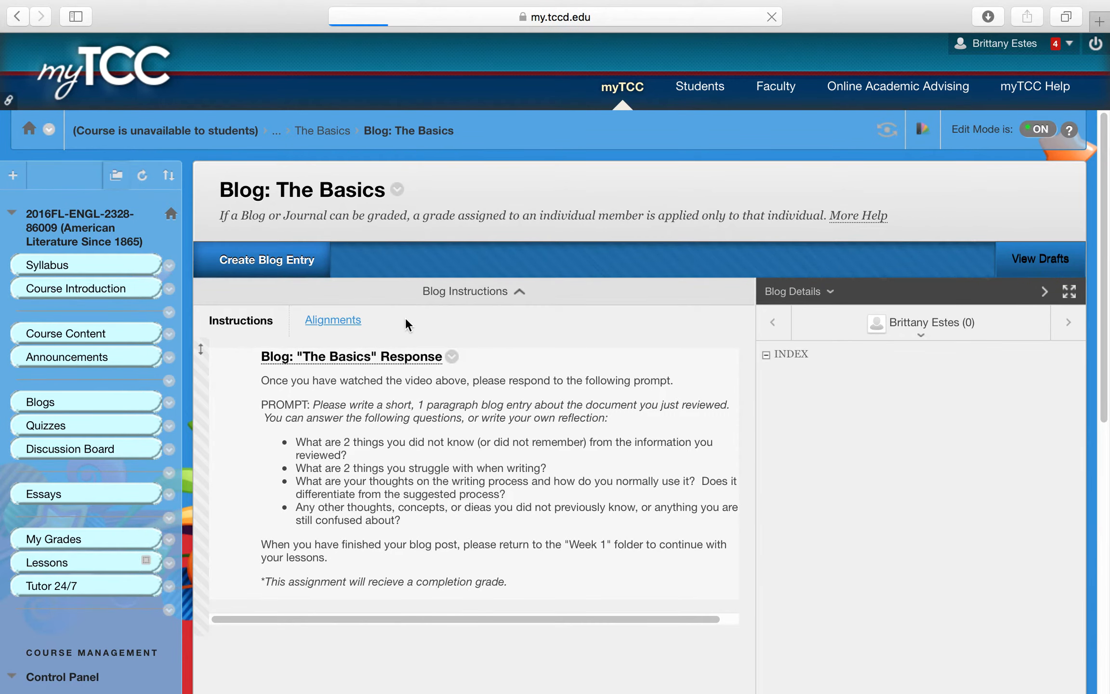
pyautogui.click(267, 260)
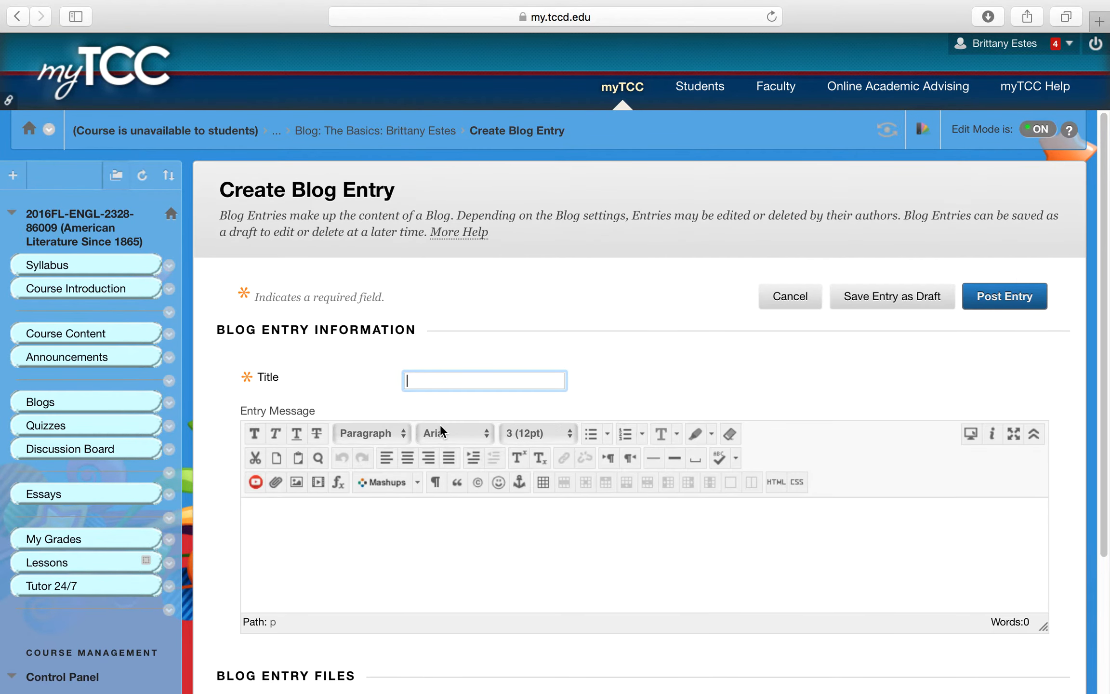
pyautogui.write('Blog')
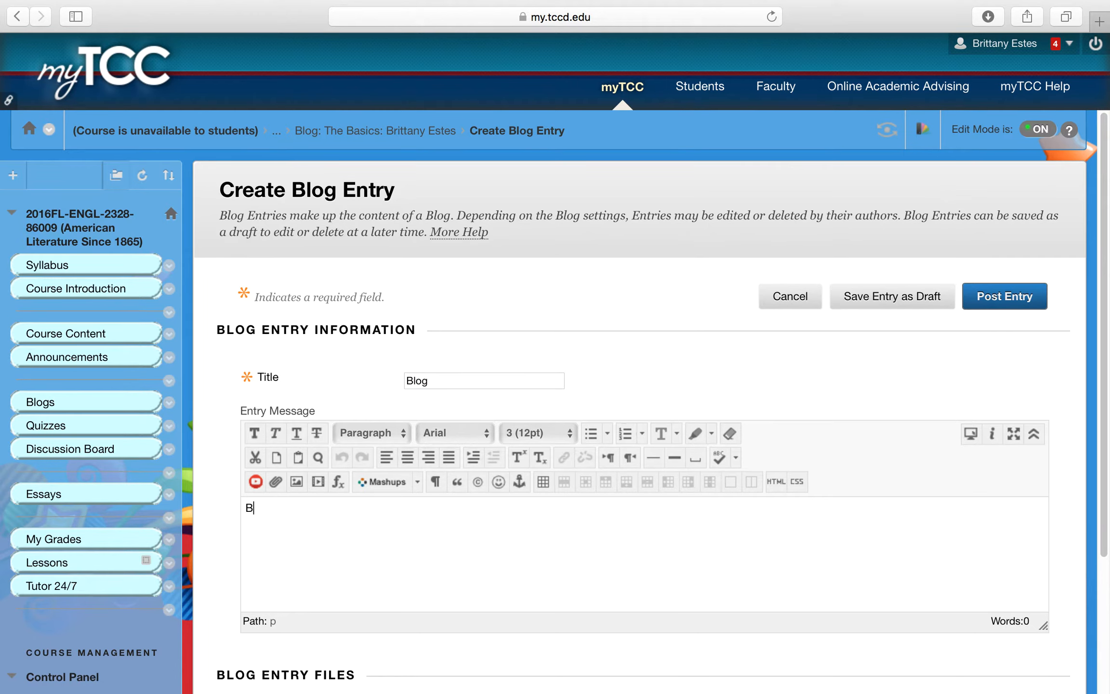
pyautogui.write('log basics')
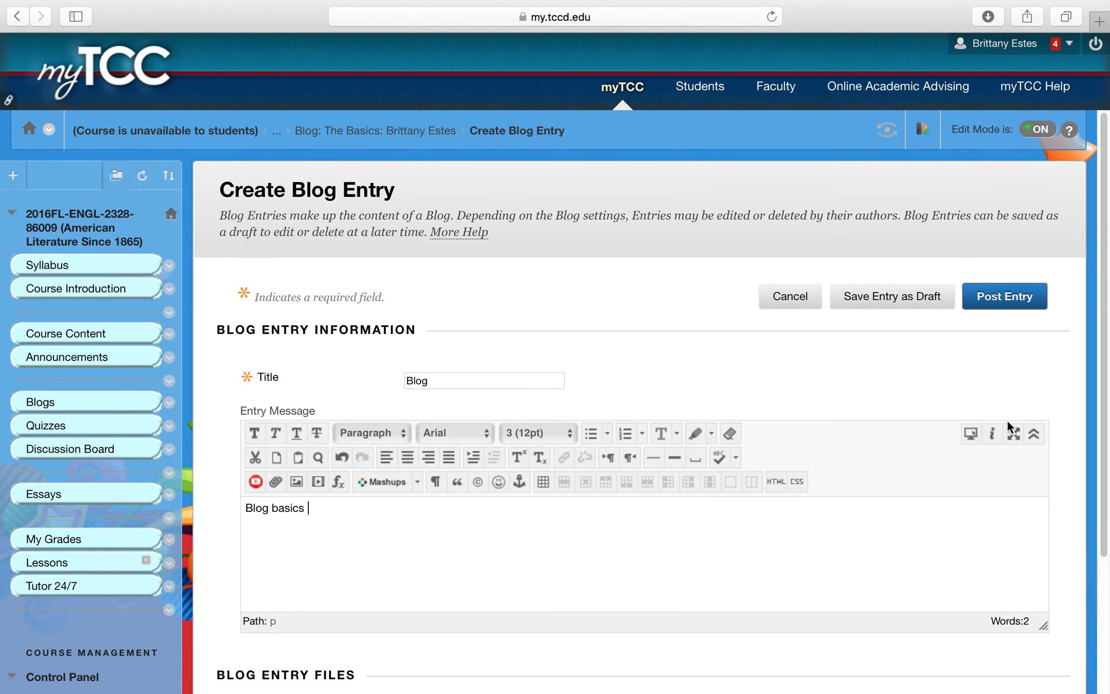
pyautogui.click(1004, 296)
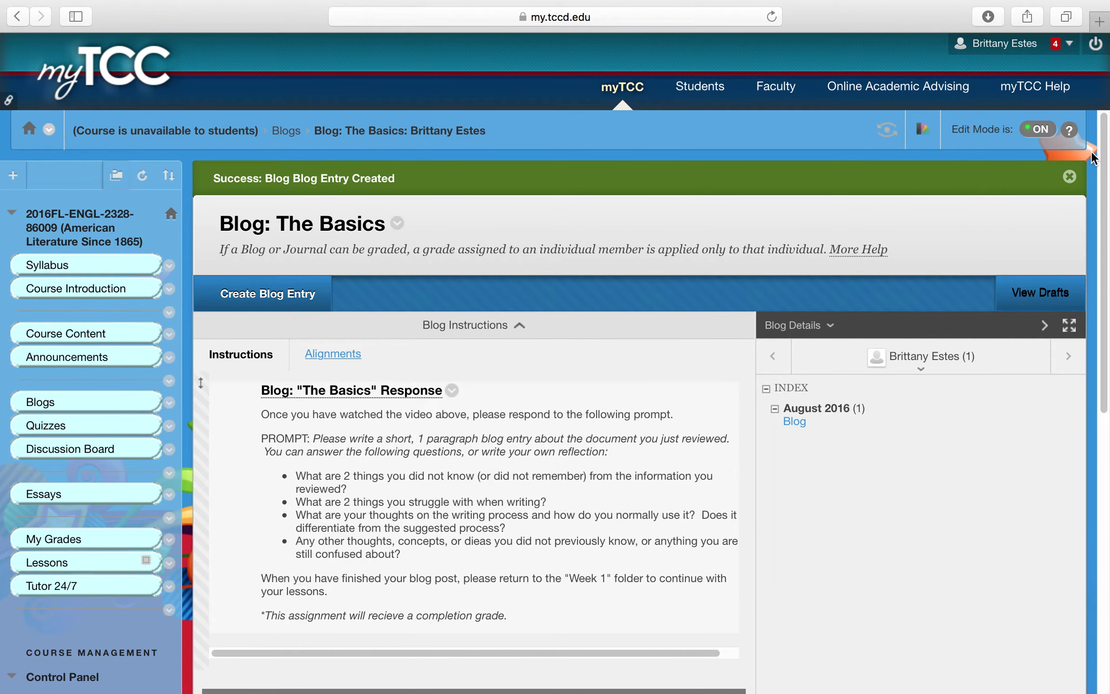
pyautogui.moveTo(242, 457)
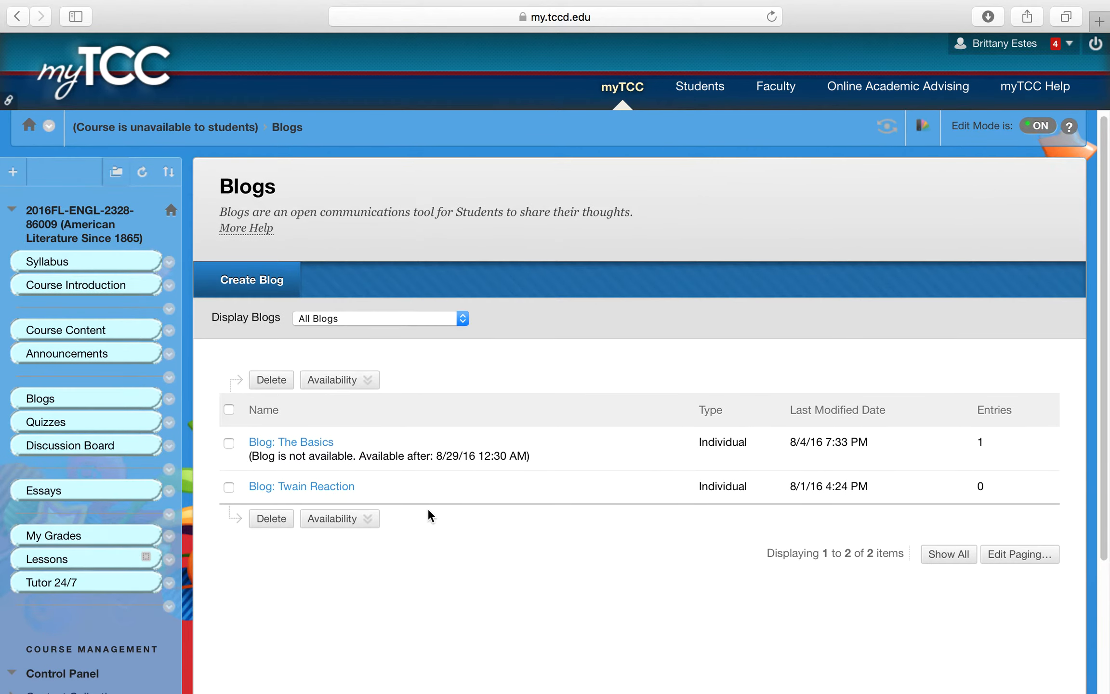
pyautogui.scroll(-3)
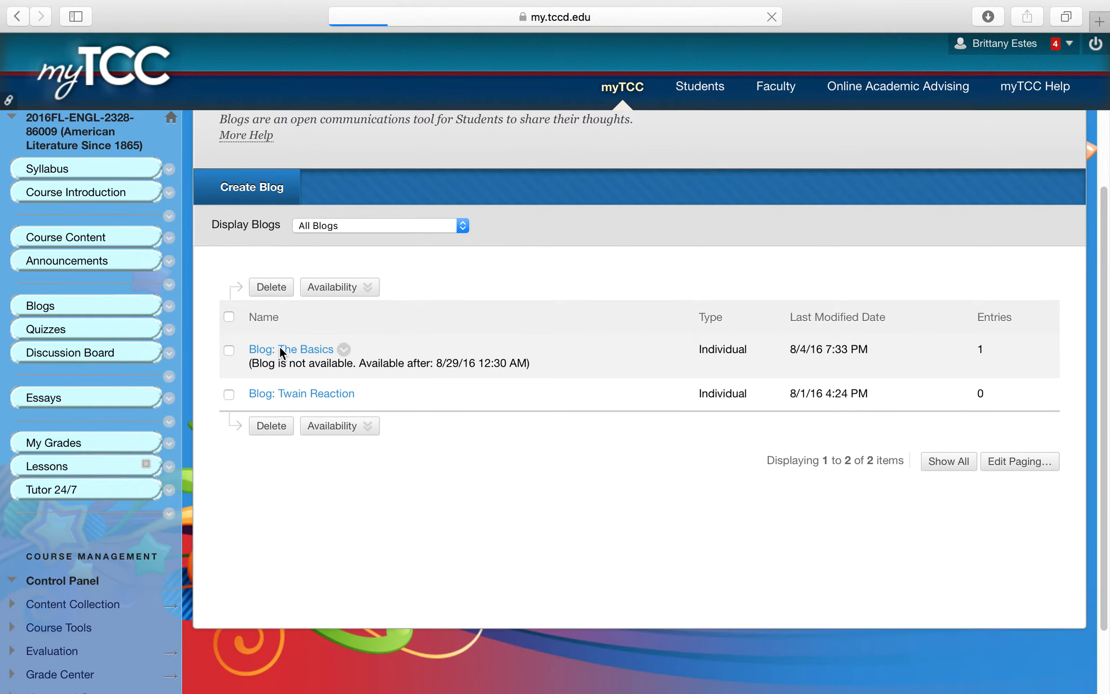
pyautogui.click(291, 349)
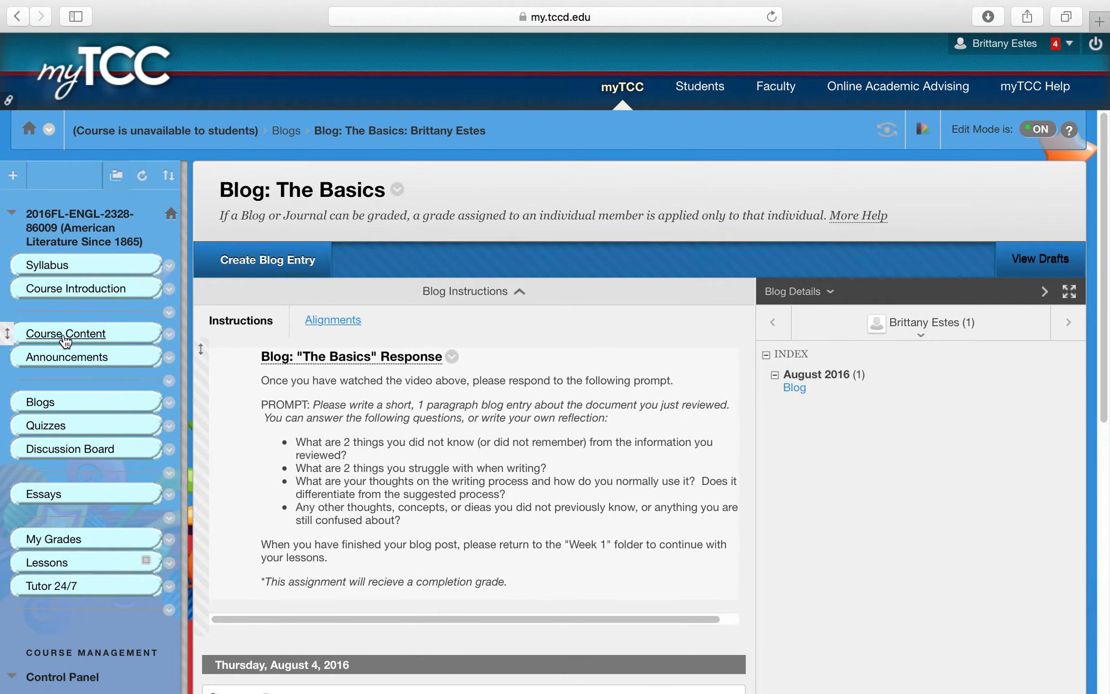
# Navigate from course content through UNIT 1 and WEEK 1 back into The Basics folder
pyautogui.click(65, 333)
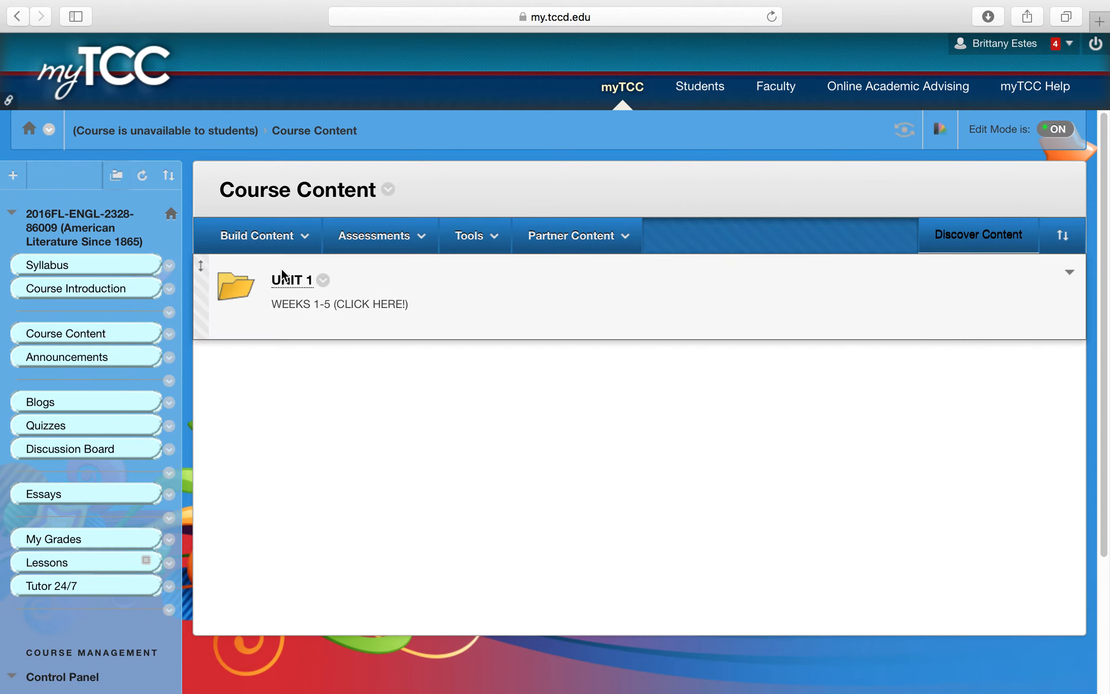
pyautogui.click(291, 280)
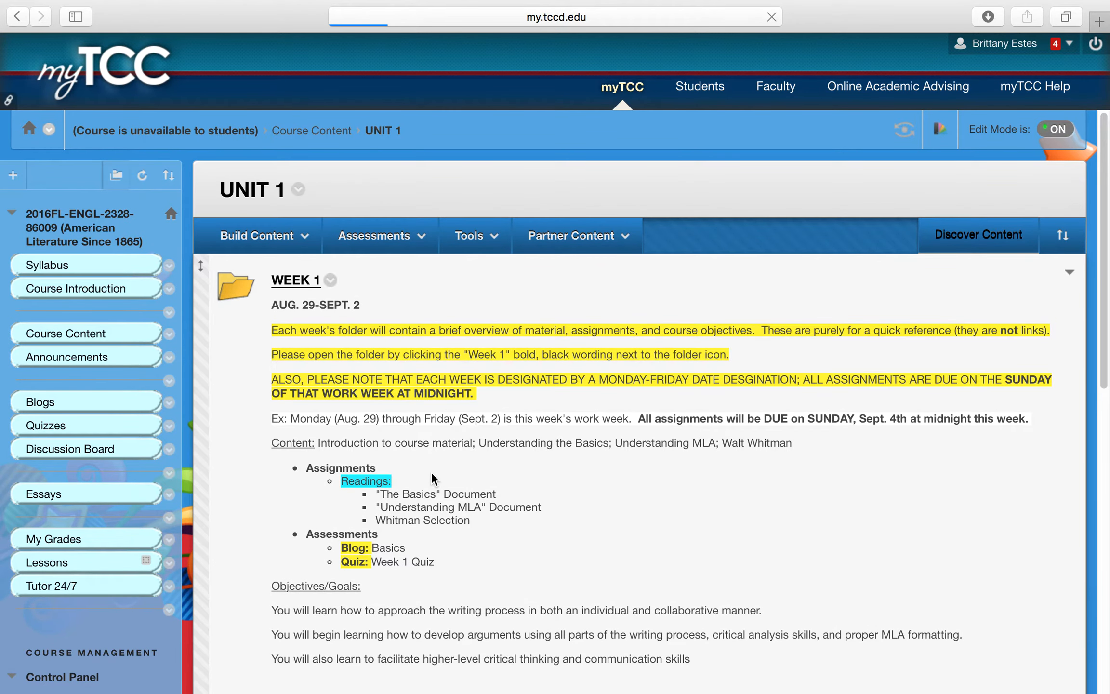
pyautogui.click(295, 280)
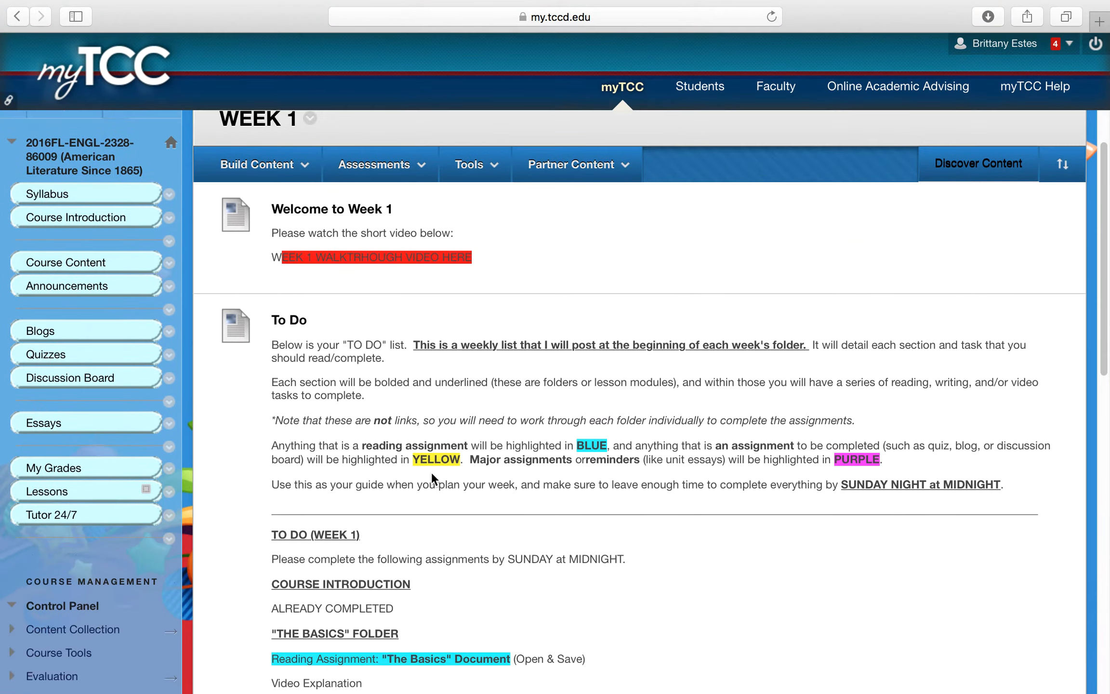
pyautogui.scroll(-3)
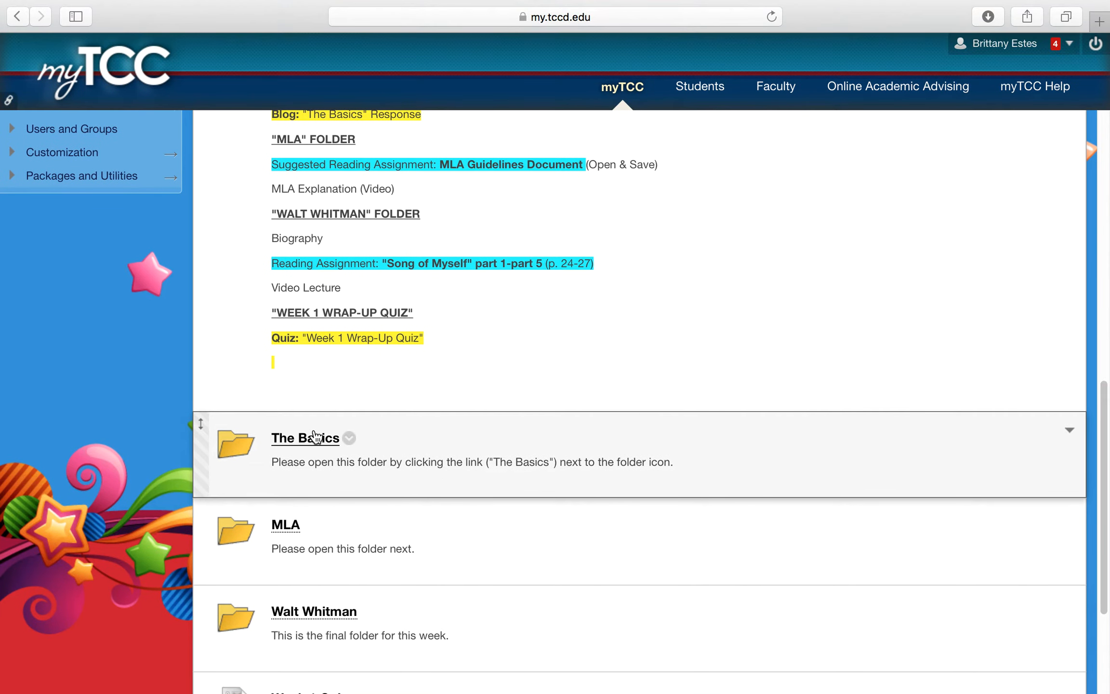
pyautogui.click(304, 438)
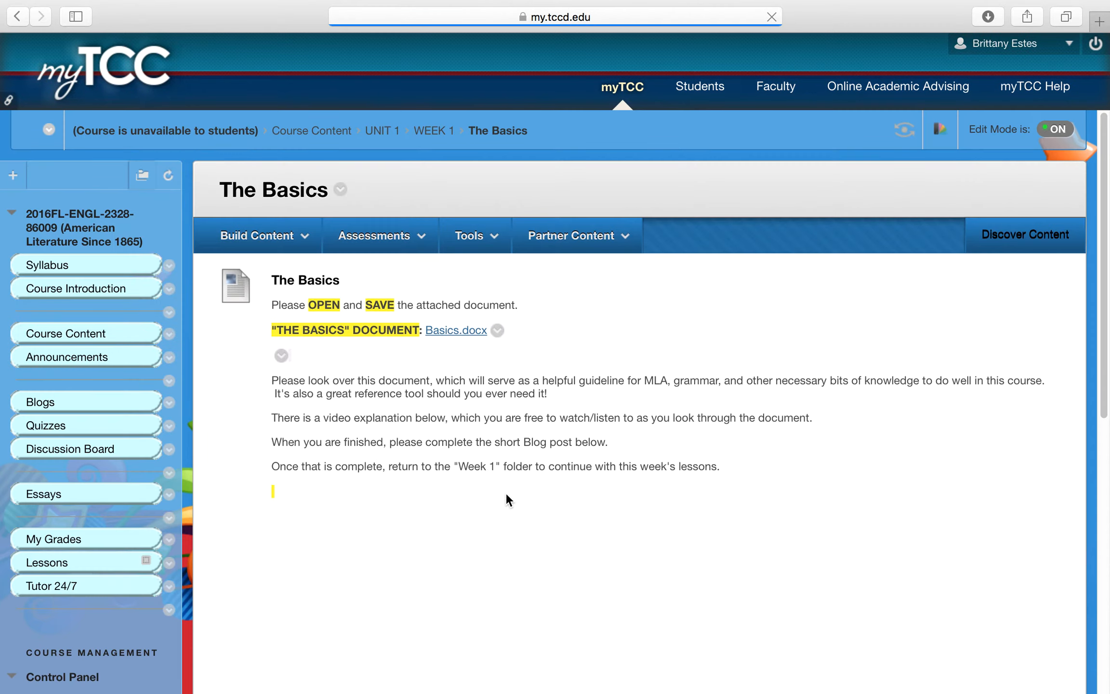
pyautogui.scroll(-3)
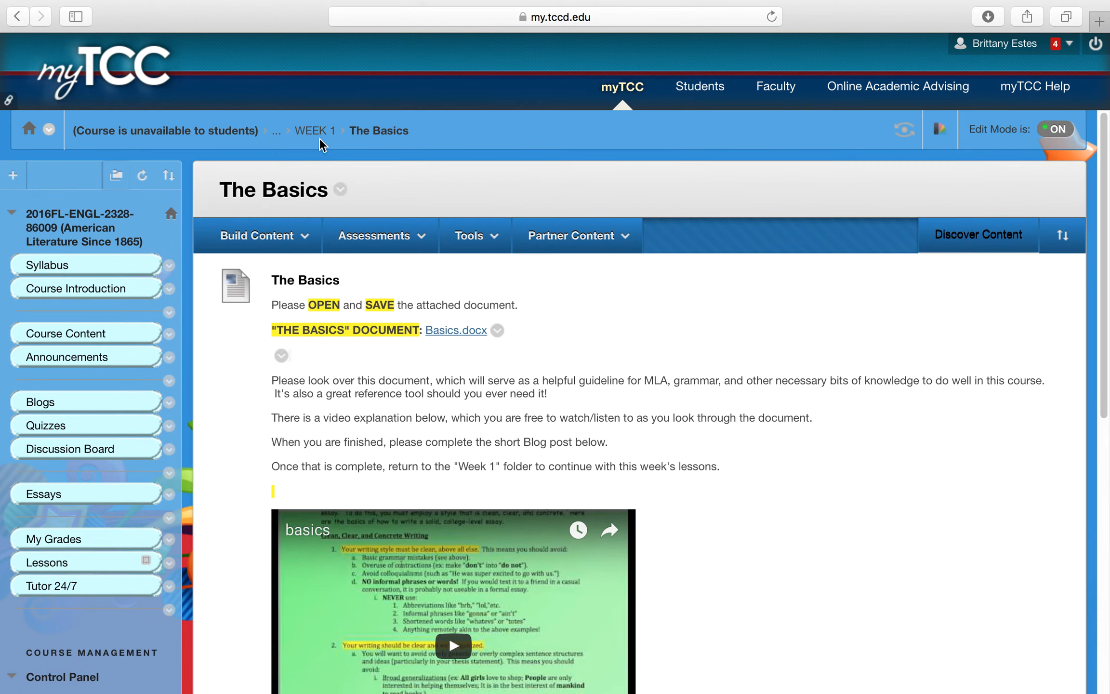
# Return to the Week 1 folder list and open the MLA folder
pyautogui.click(316, 131)
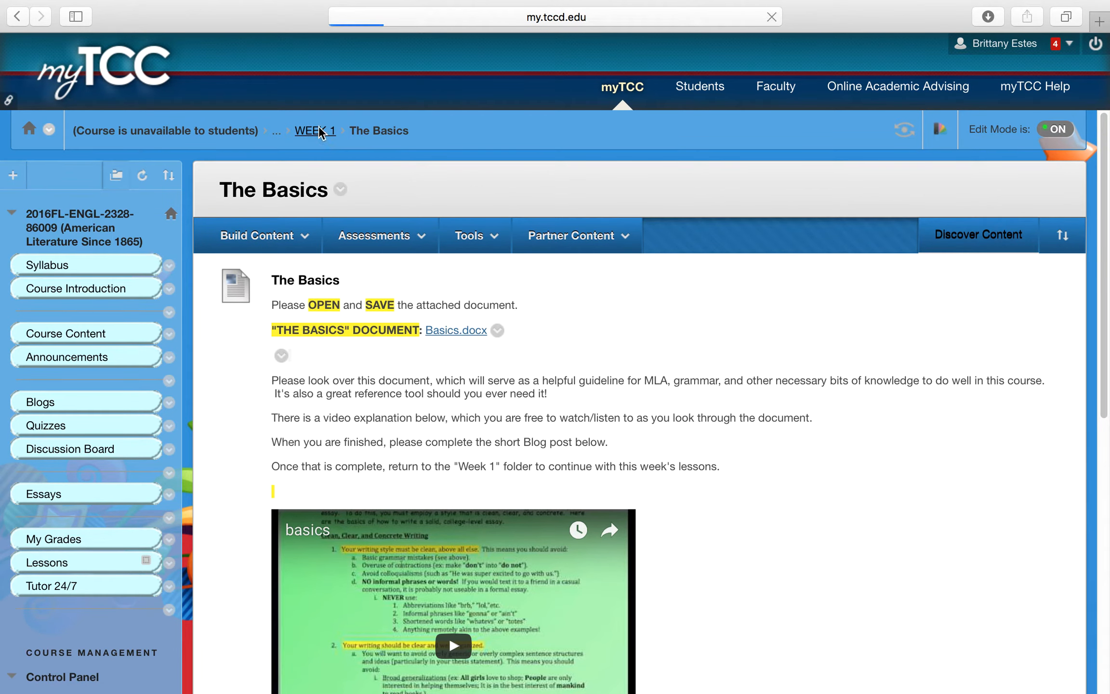
pyautogui.click(315, 131)
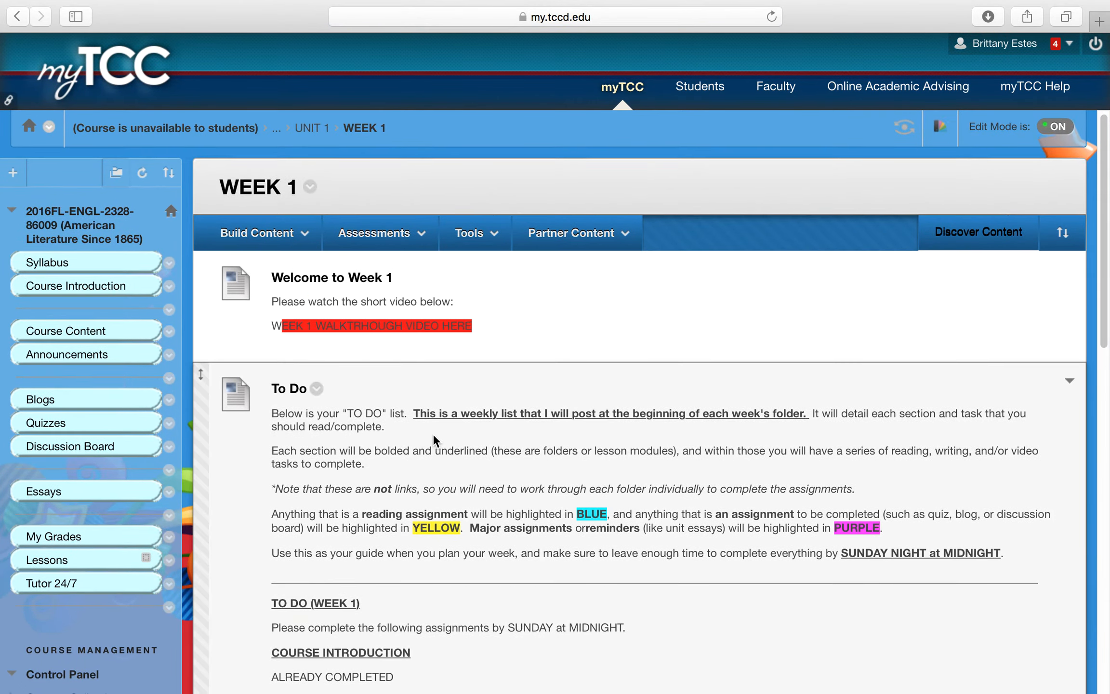
pyautogui.scroll(-3)
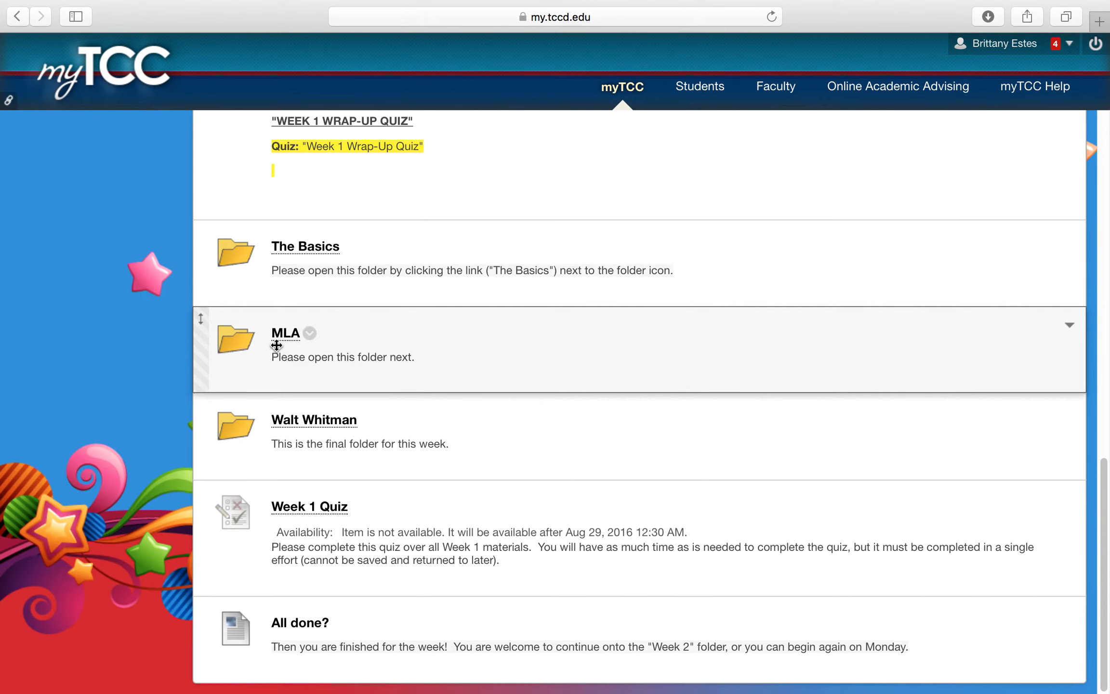
pyautogui.click(285, 332)
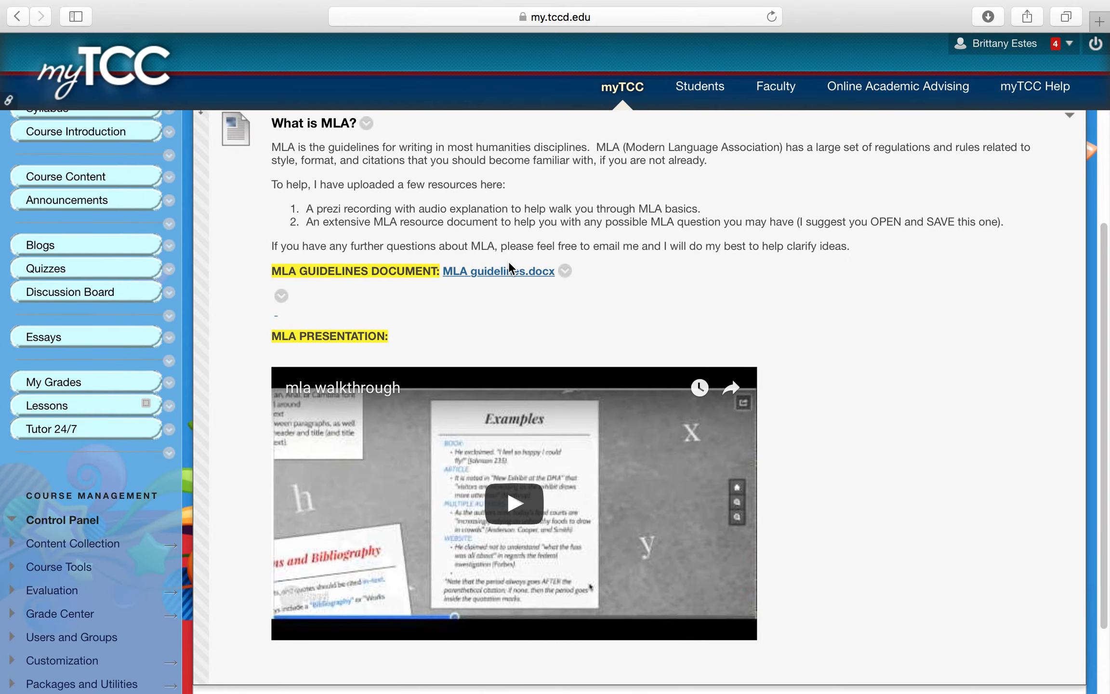
pyautogui.moveTo(492, 274)
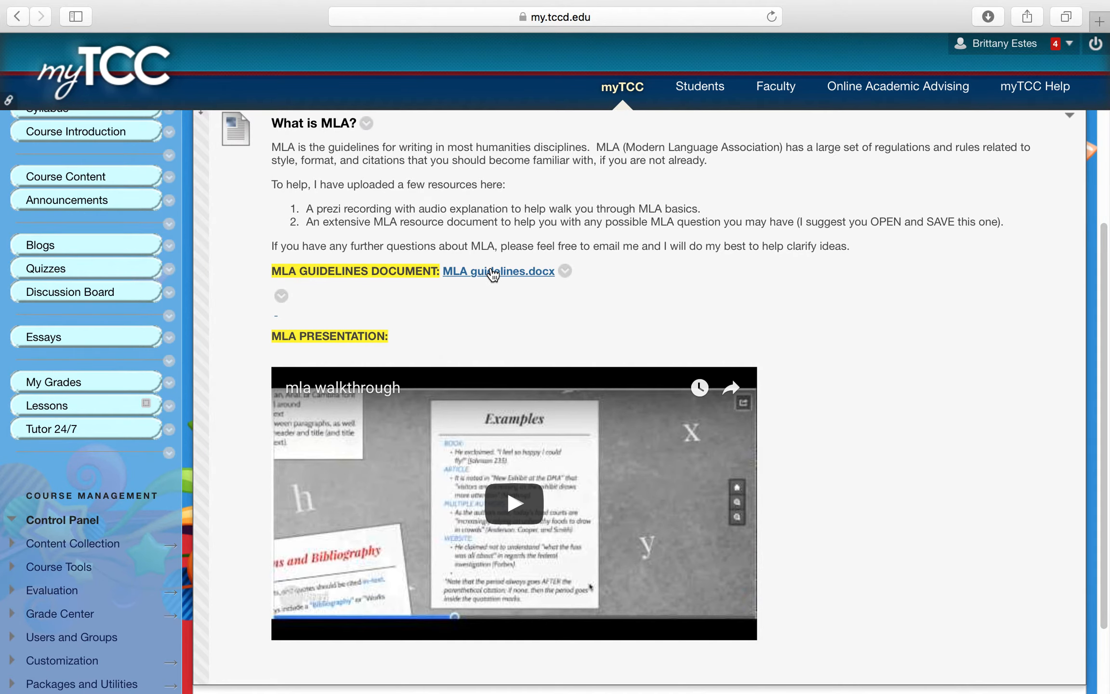
pyautogui.moveTo(472, 303)
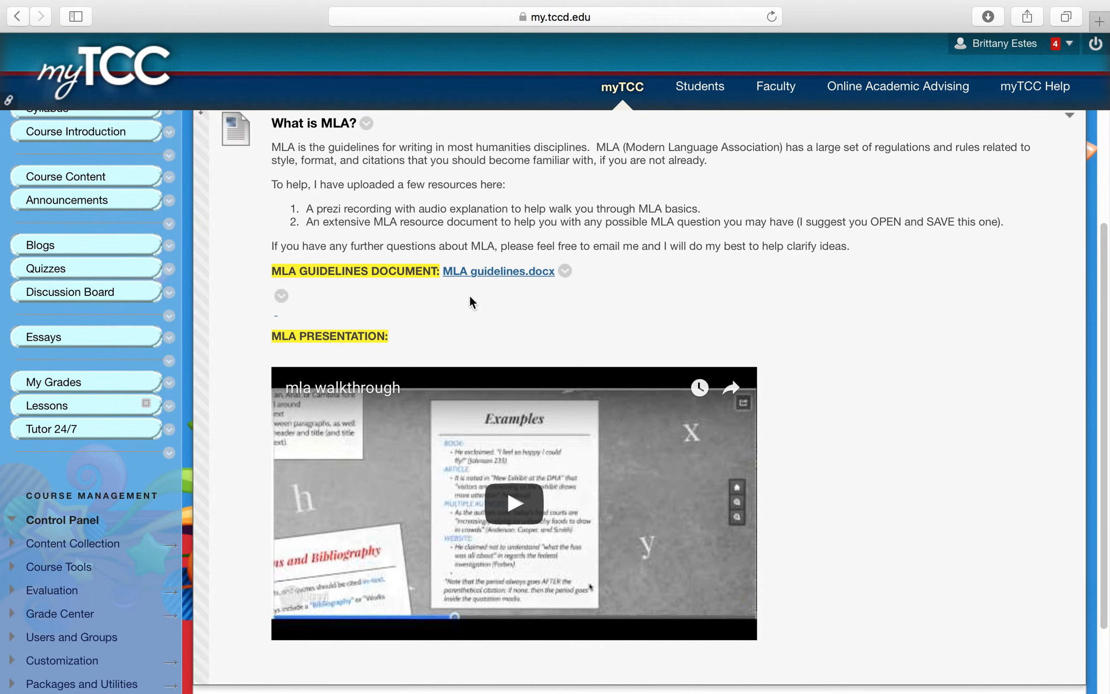
pyautogui.scroll(-3)
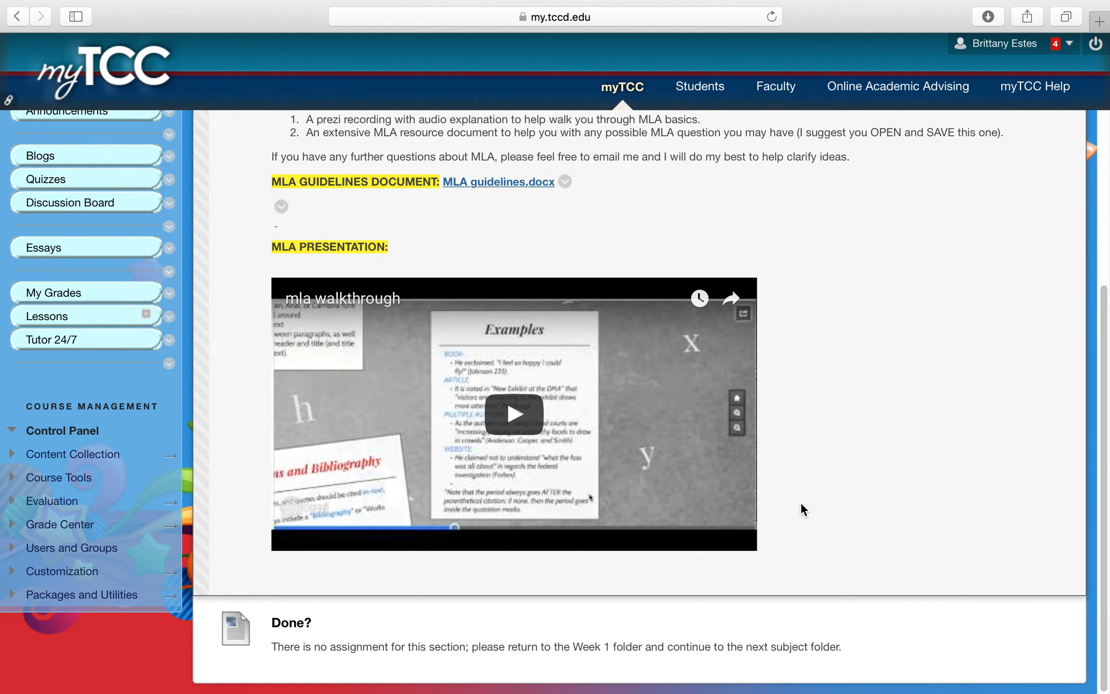
pyautogui.moveTo(866, 394)
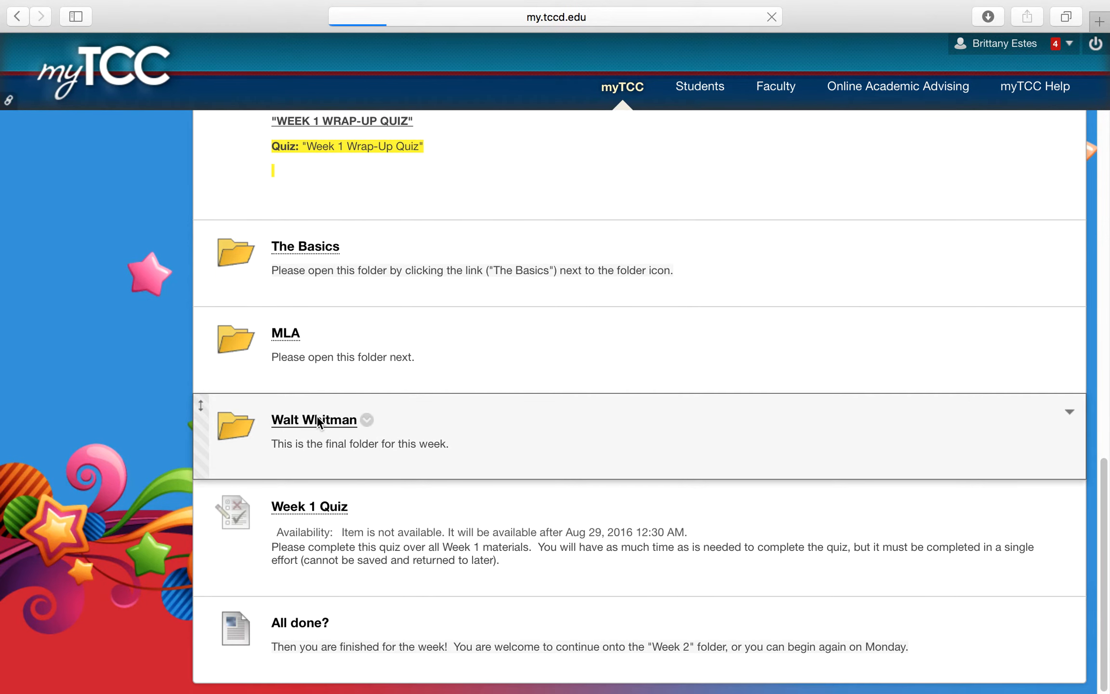
# Open the Walt Whitman folder and scroll through the biography, Song of Myself reading, video lecture and Finished? note
pyautogui.click(314, 420)
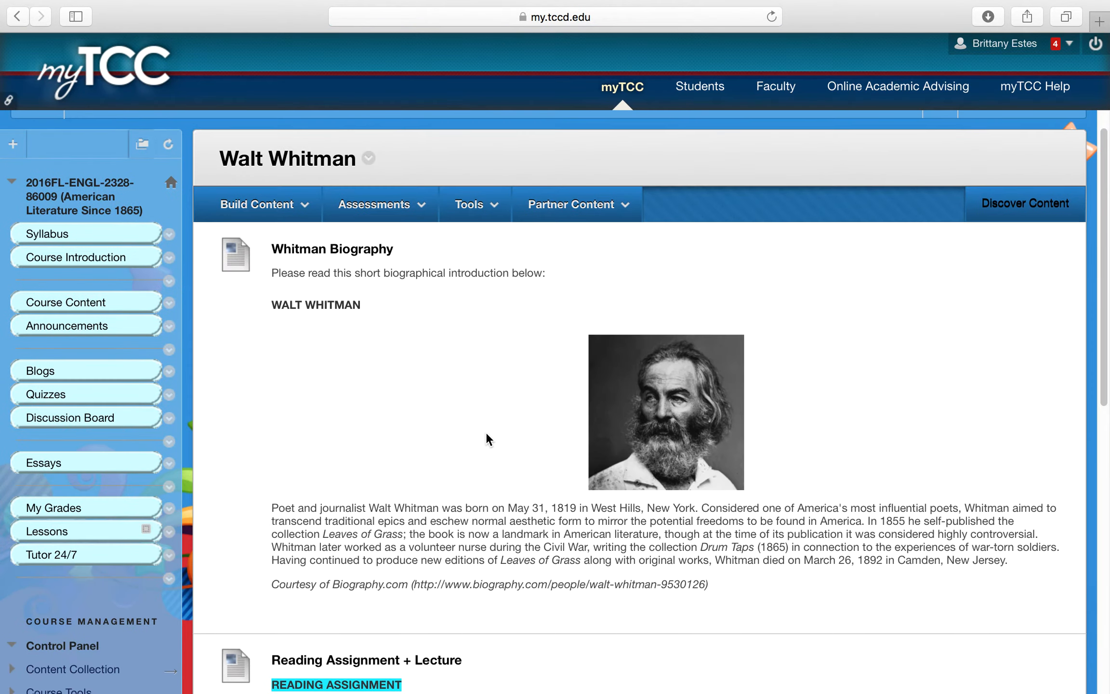
pyautogui.scroll(-3)
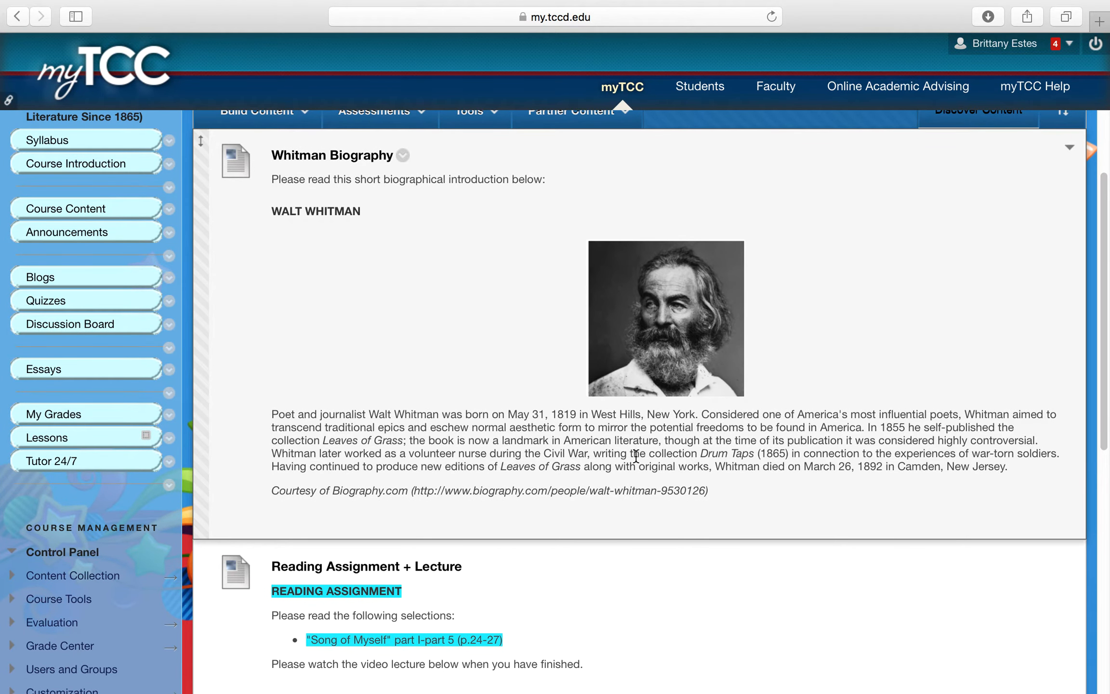
pyautogui.scroll(-3)
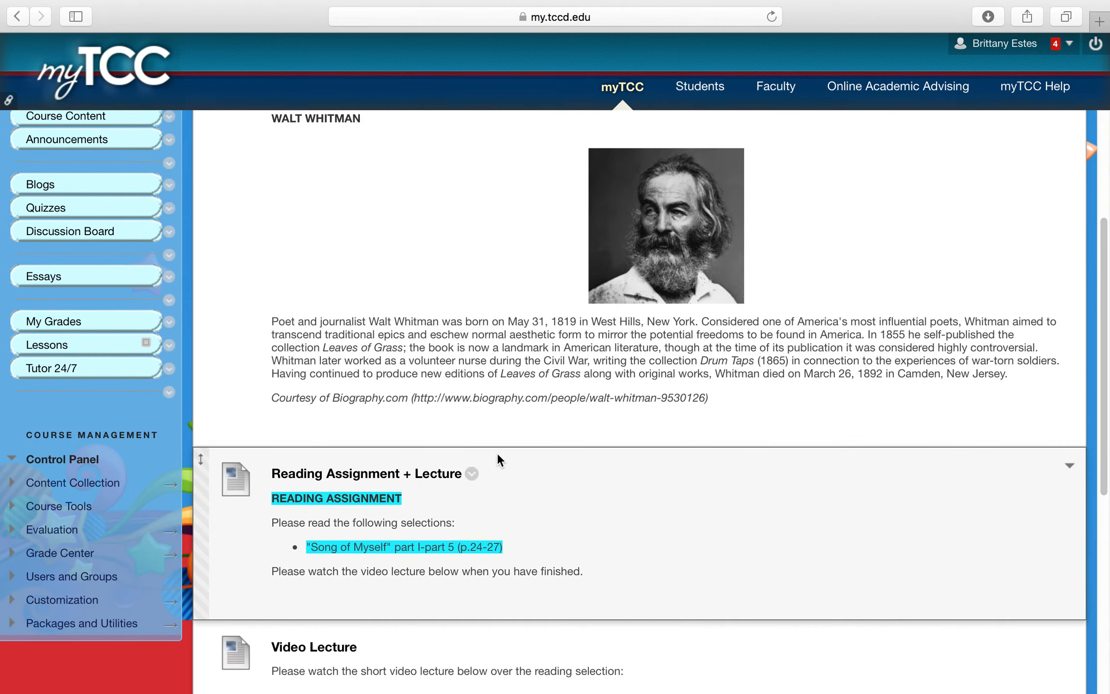
pyautogui.scroll(-3)
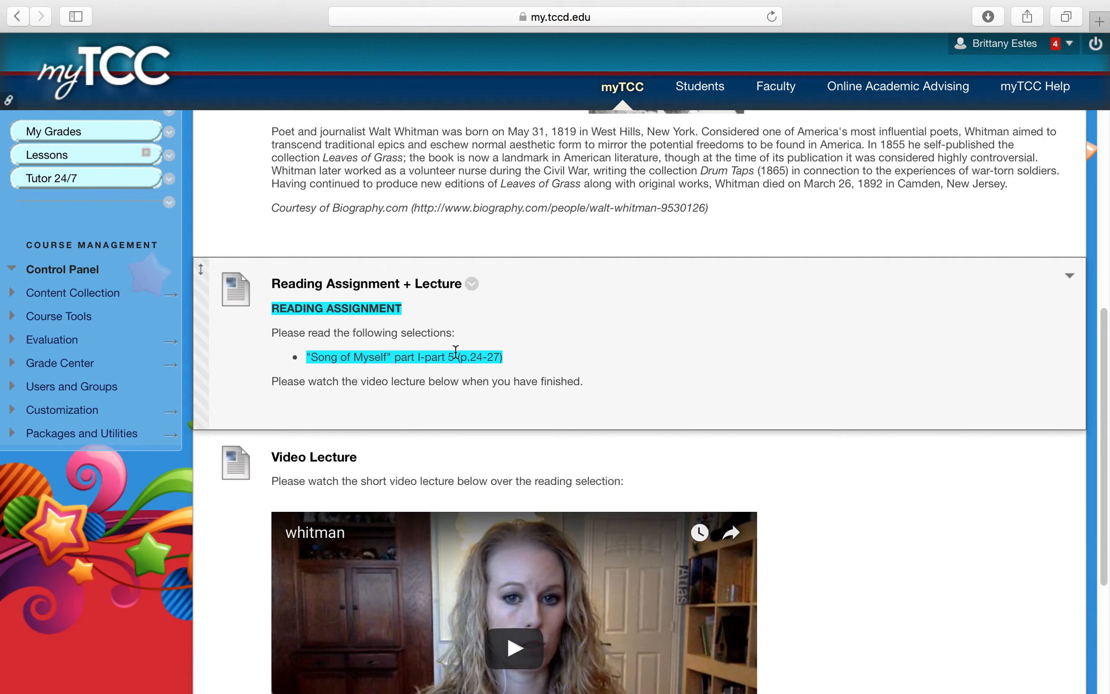
pyautogui.scroll(-3)
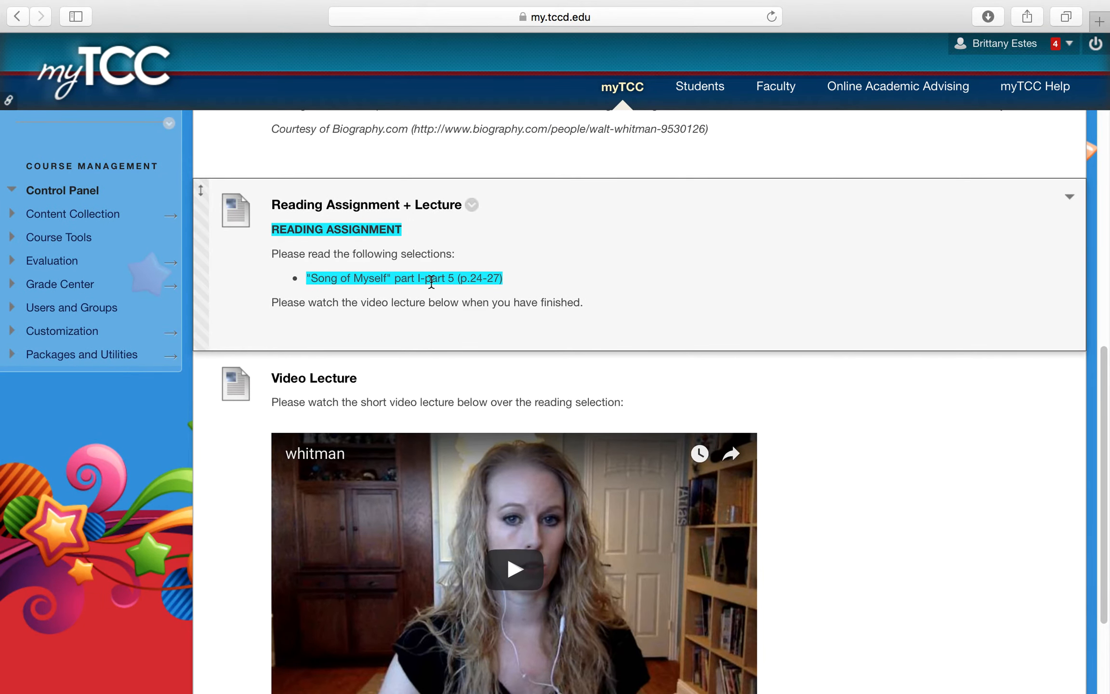
pyautogui.moveTo(561, 359)
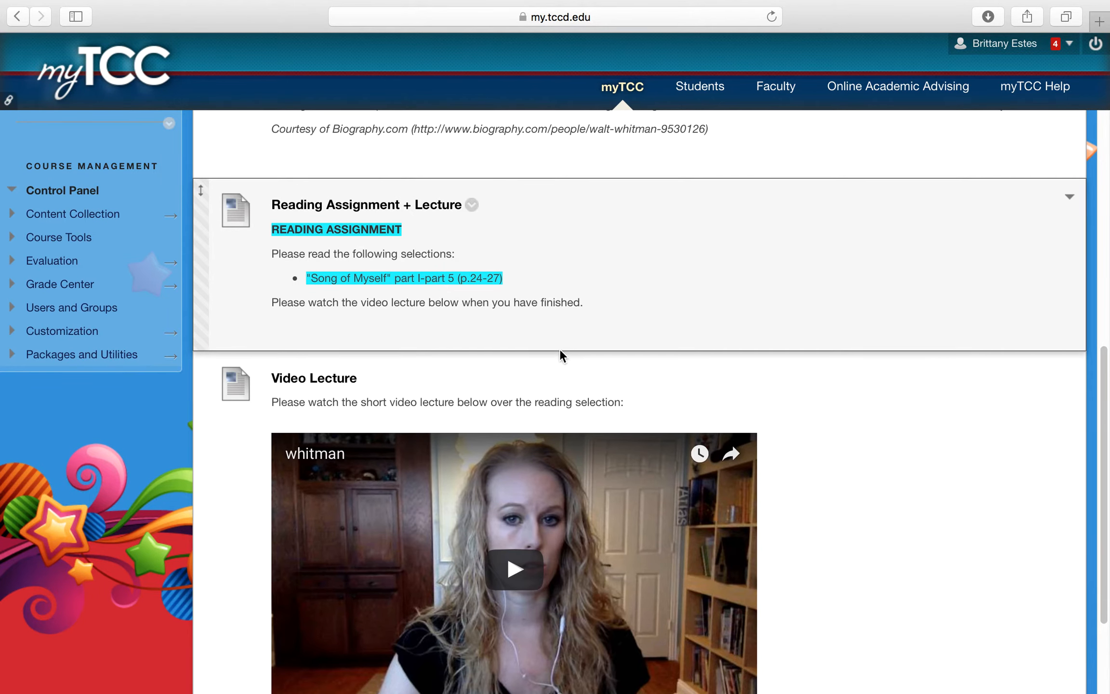
pyautogui.scroll(-3)
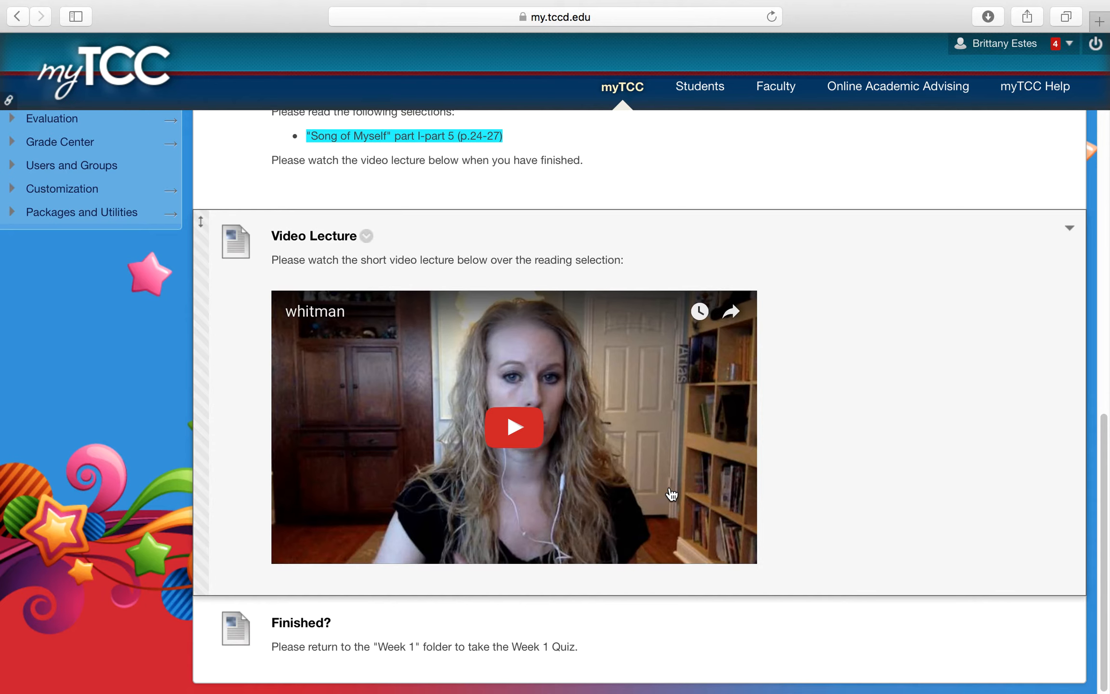
pyautogui.moveTo(577, 465)
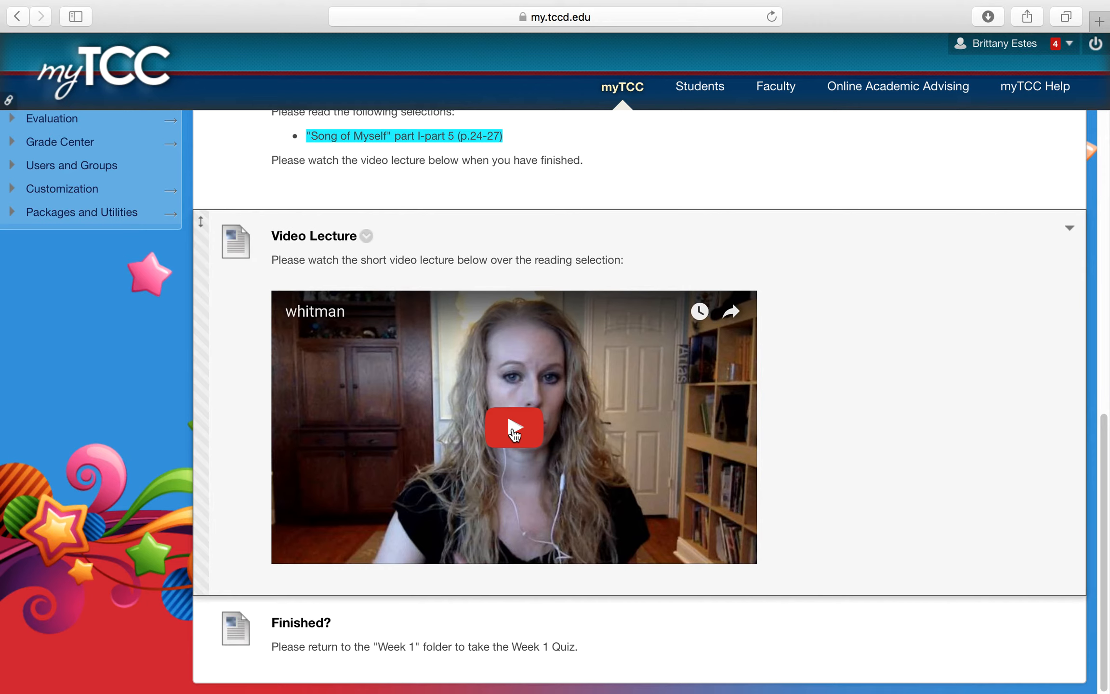
pyautogui.moveTo(490, 582)
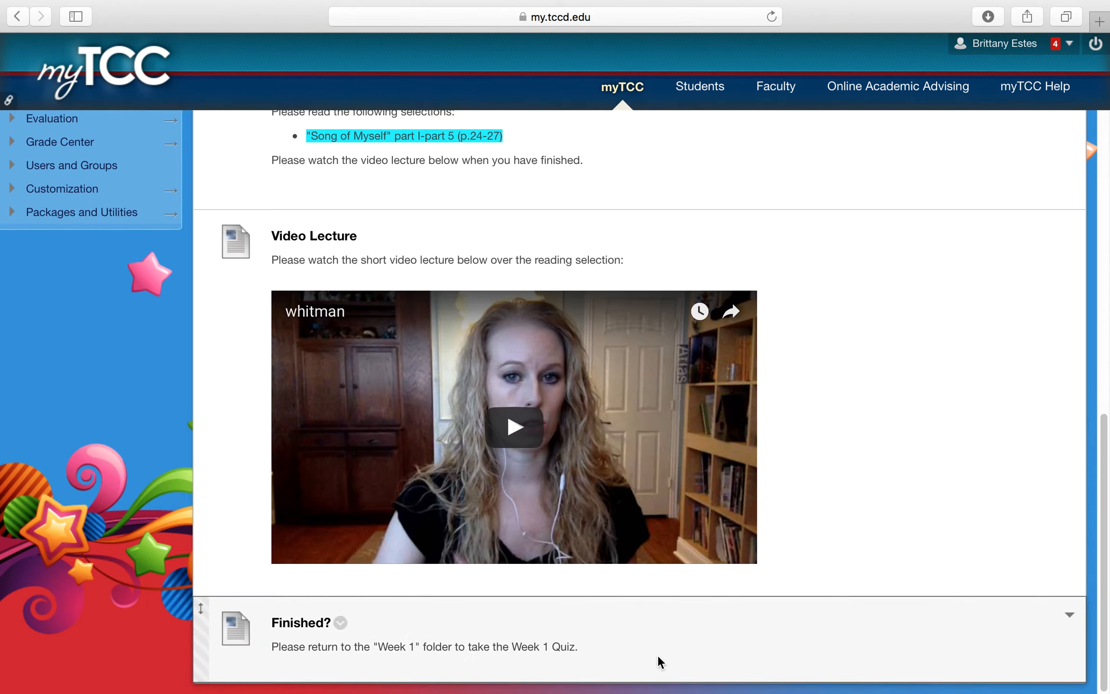
pyautogui.moveTo(641, 635)
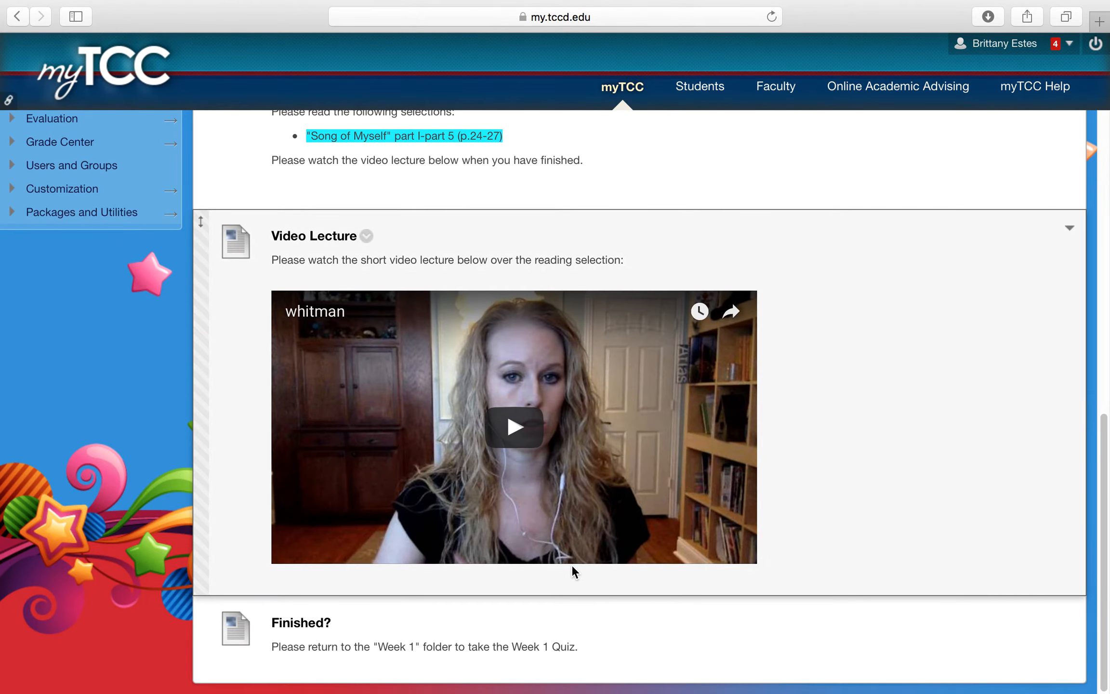
pyautogui.moveTo(472, 239)
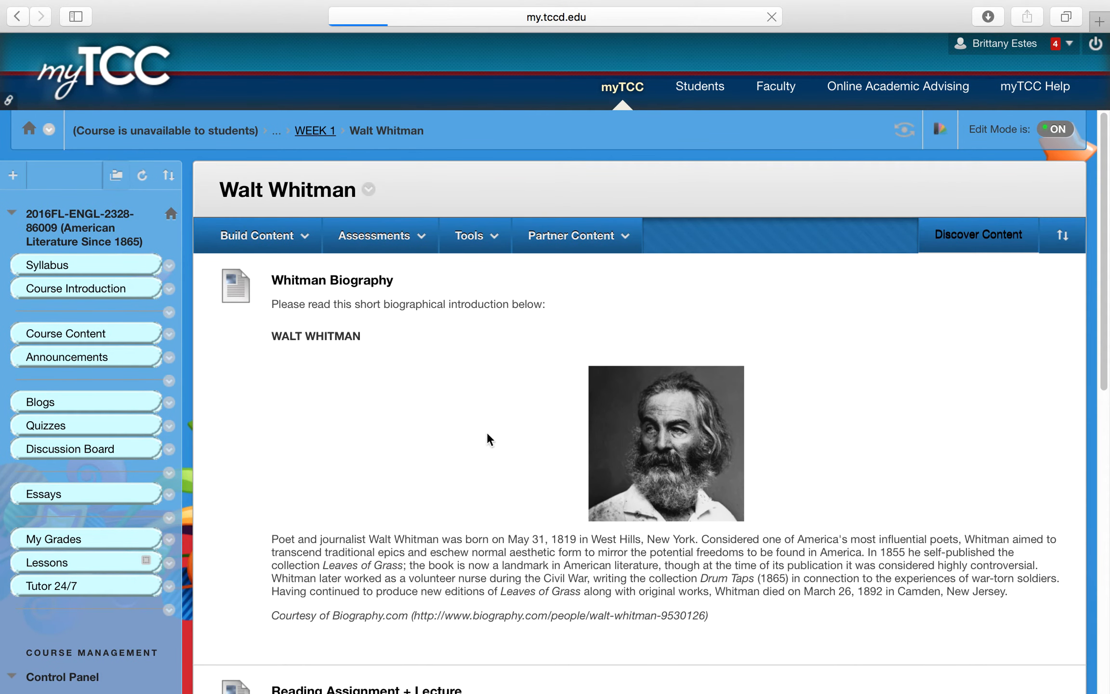
# Return to the Week 1 folder and open the Week 1 Quiz at its Begin page
pyautogui.click(315, 131)
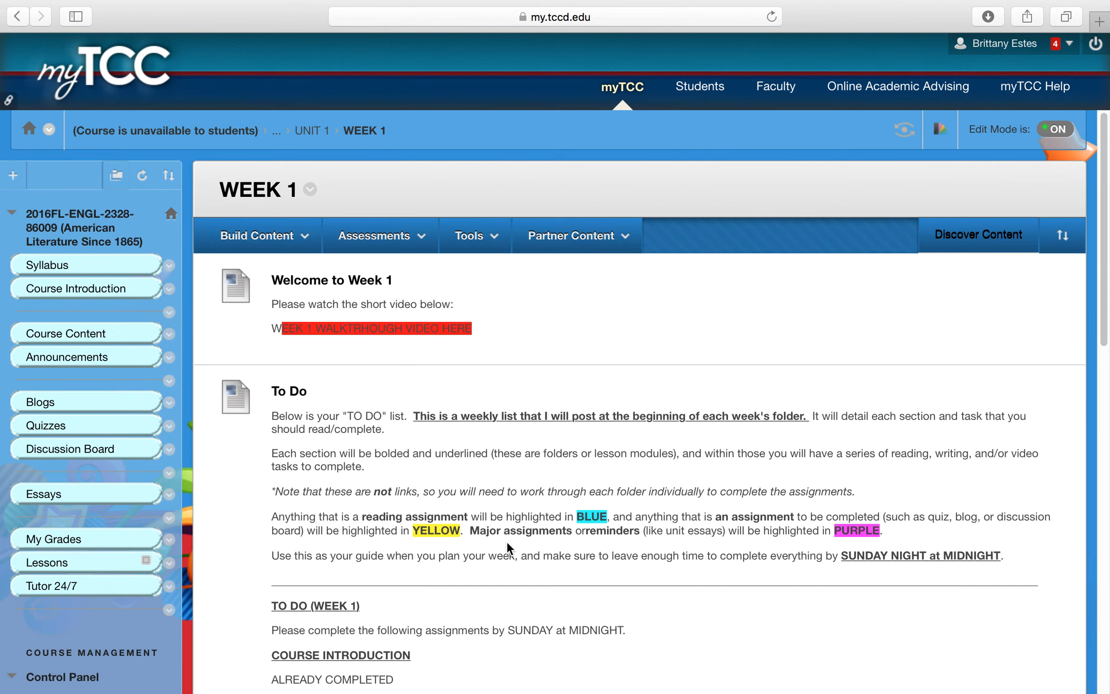
pyautogui.scroll(-3)
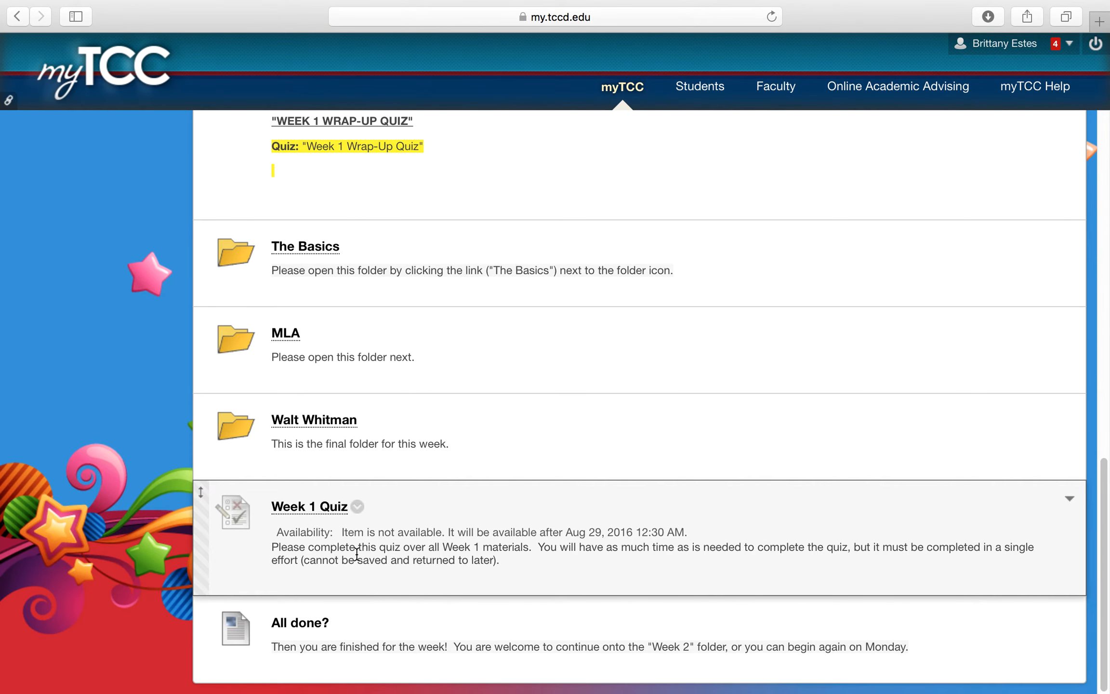
pyautogui.moveTo(344, 534)
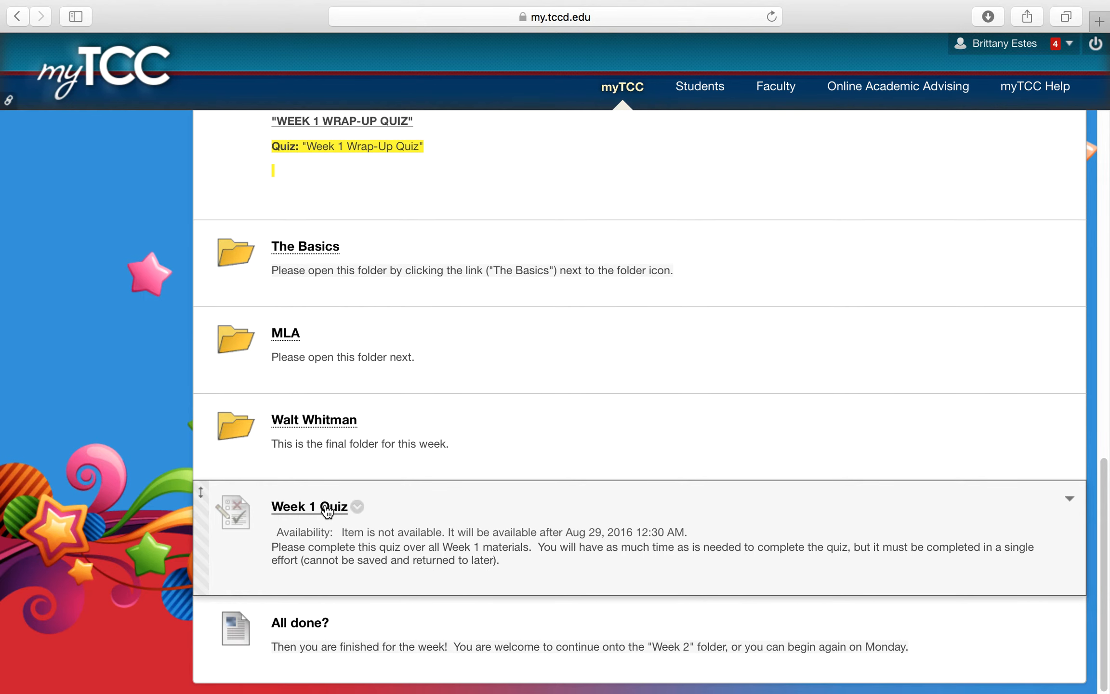
pyautogui.click(309, 507)
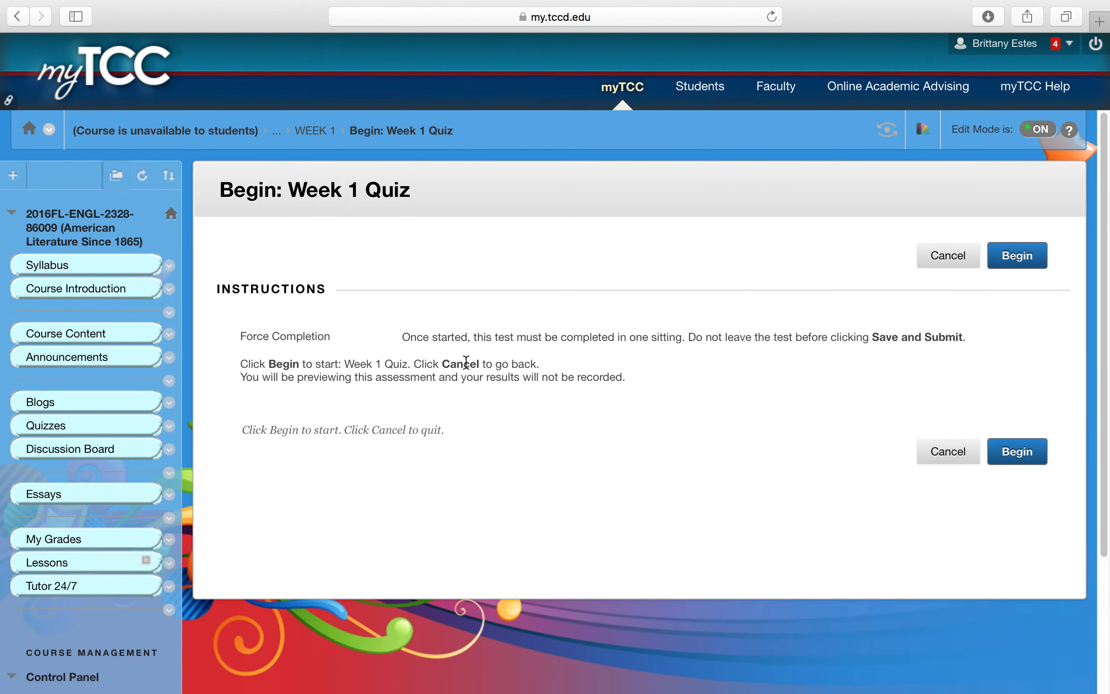
pyautogui.moveTo(1024, 266)
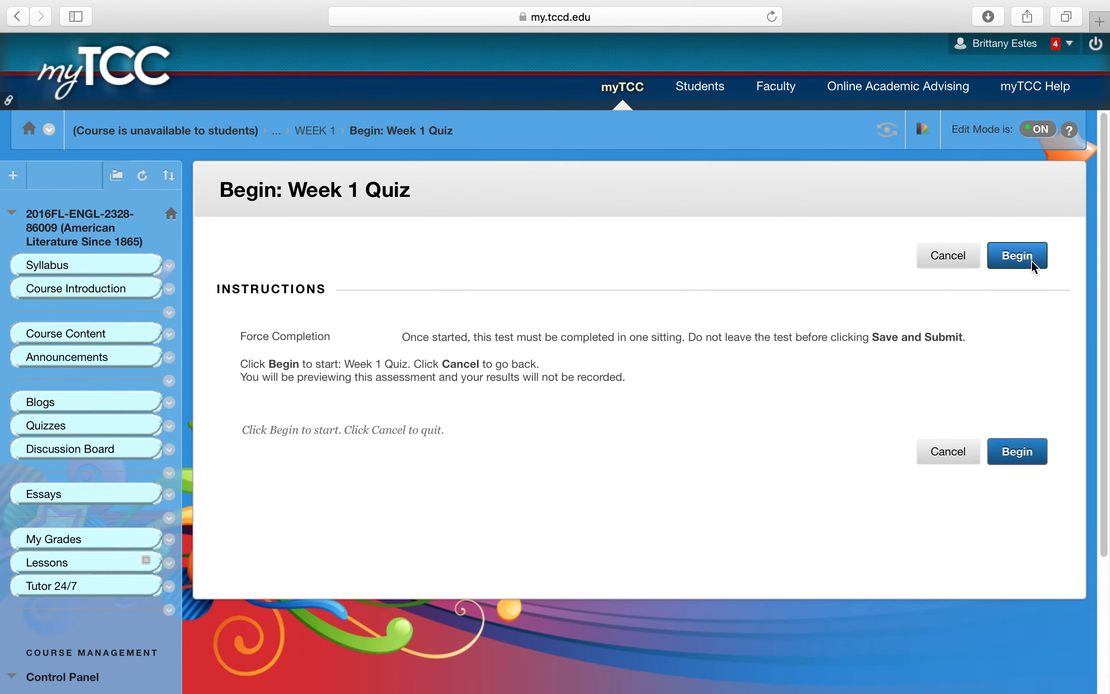
pyautogui.moveTo(82, 458)
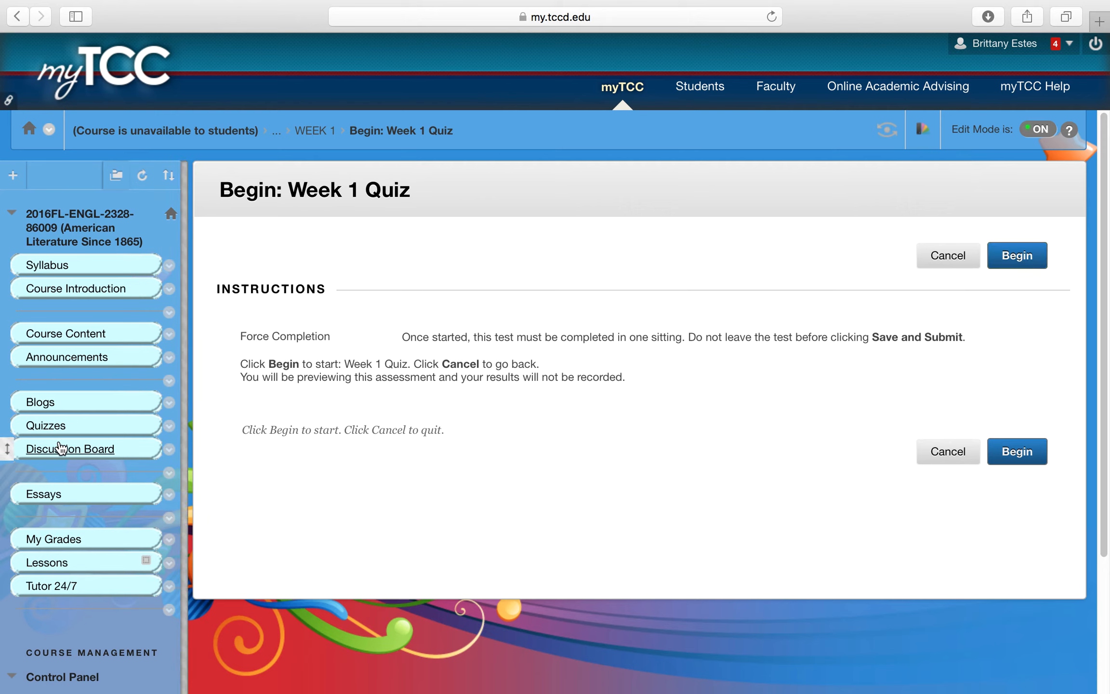
# Open the course Quizzes area and select the Week 1 Quiz from its list
pyautogui.click(45, 425)
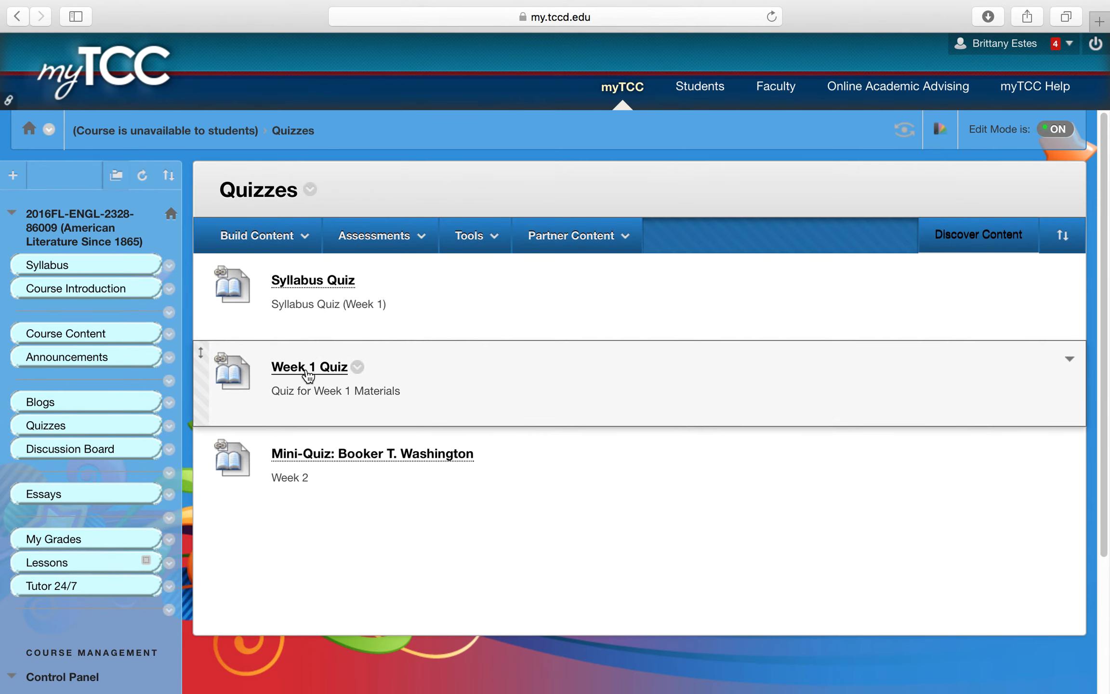
pyautogui.click(308, 366)
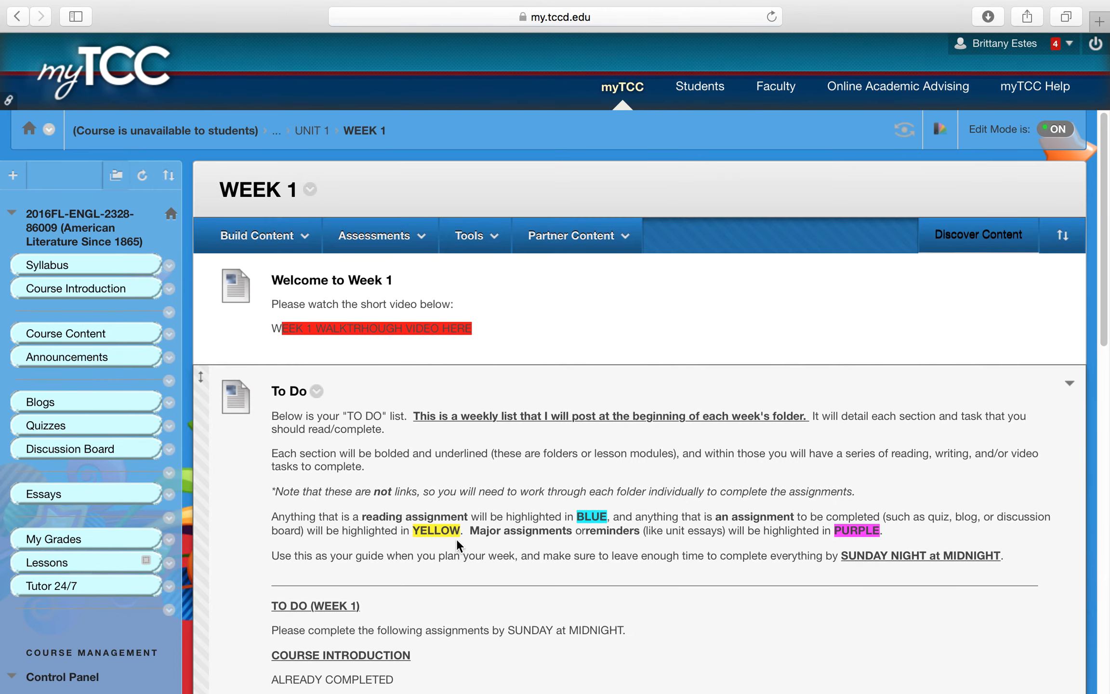
pyautogui.scroll(-3)
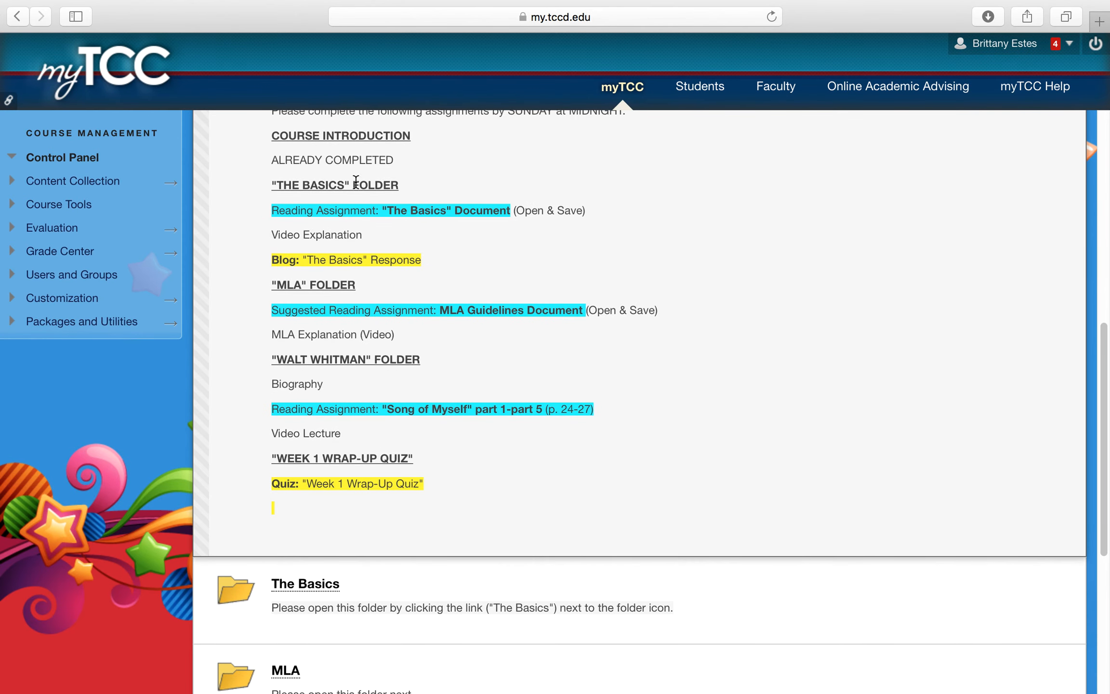
pyautogui.rightClick(361, 474)
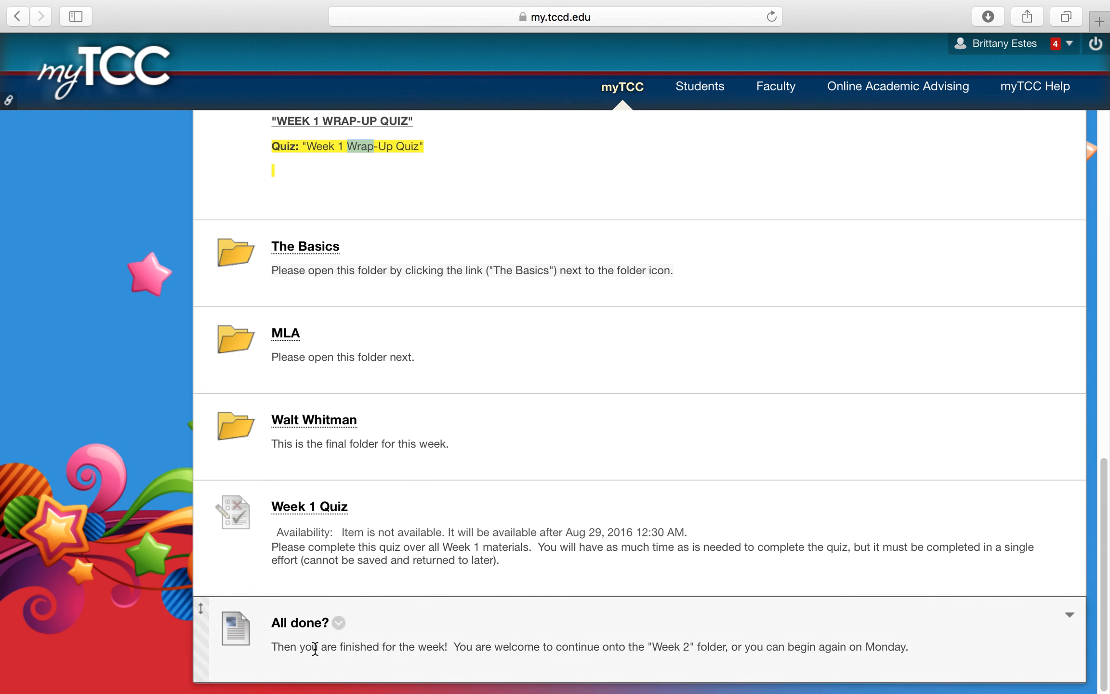
pyautogui.moveTo(671, 663)
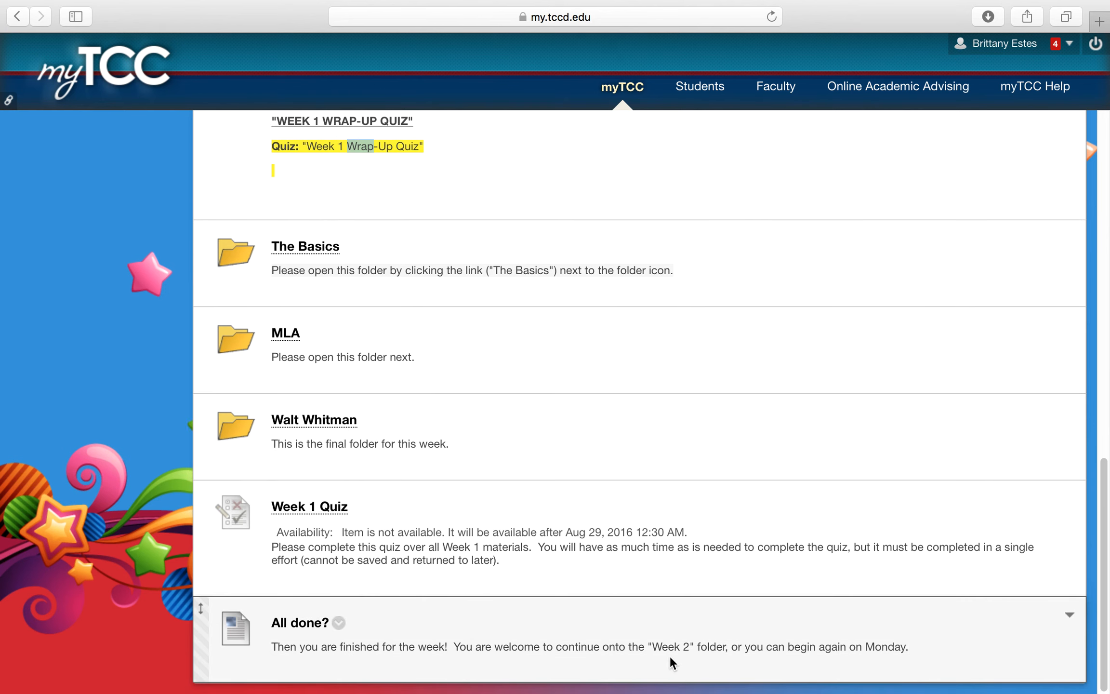